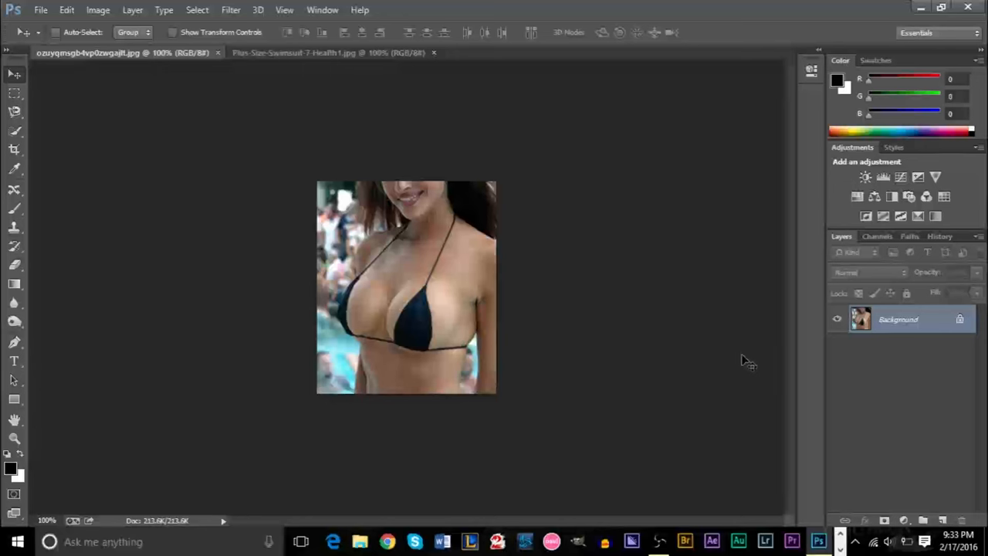
pyautogui.moveTo(296, 261)
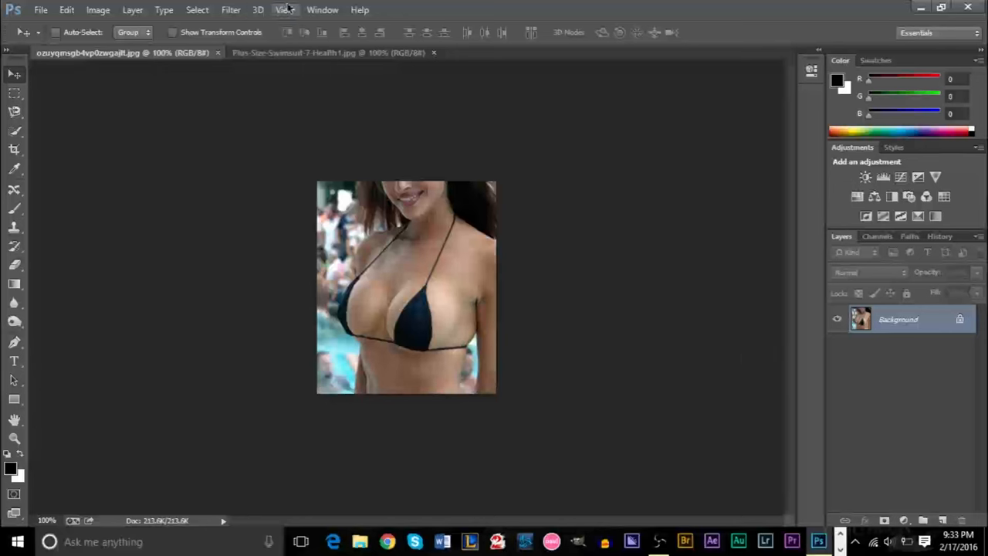
pyautogui.moveTo(370, 342)
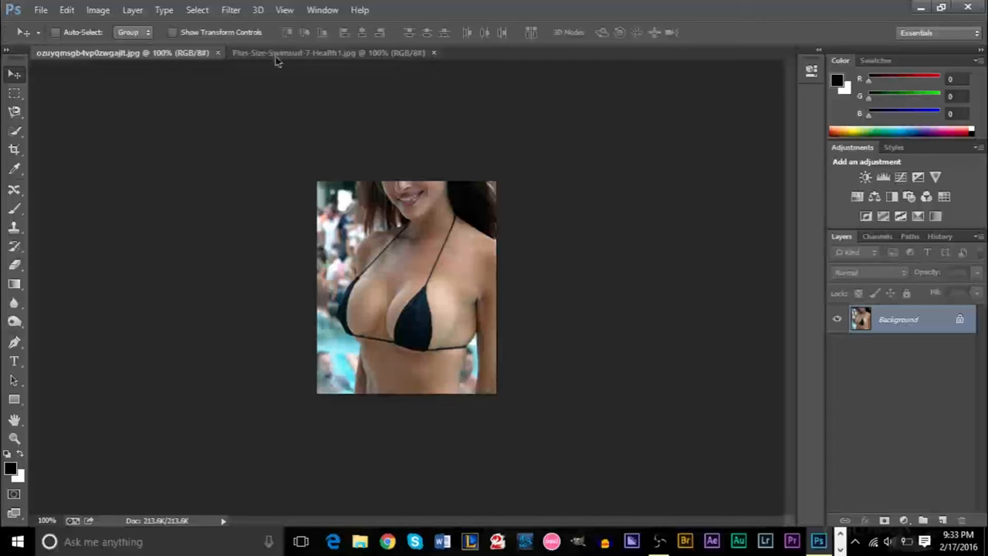
# Show the Filter menu for the bikini photo
pyautogui.click(232, 10)
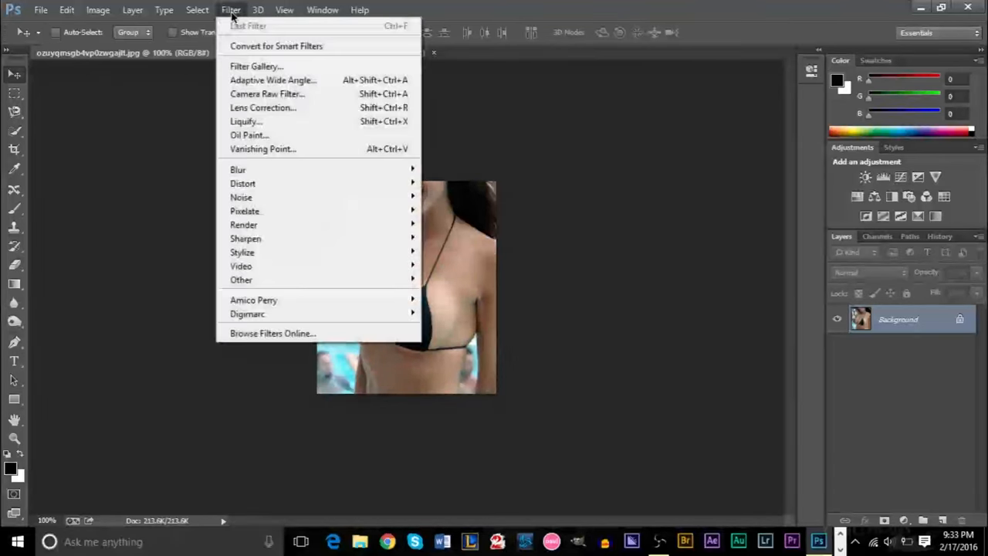
pyautogui.moveTo(263, 120)
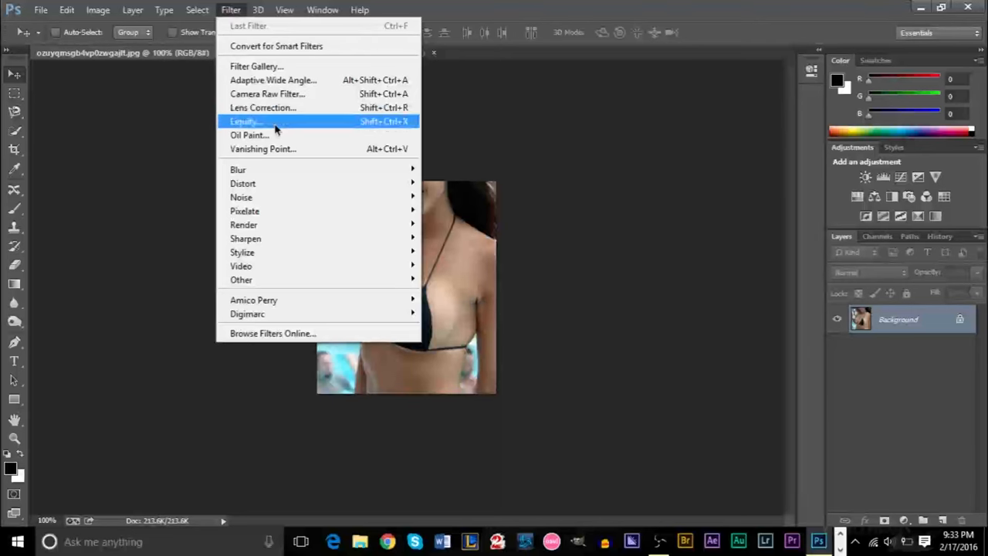
# Start the Liquify filter on the bikini photo
pyautogui.click(246, 121)
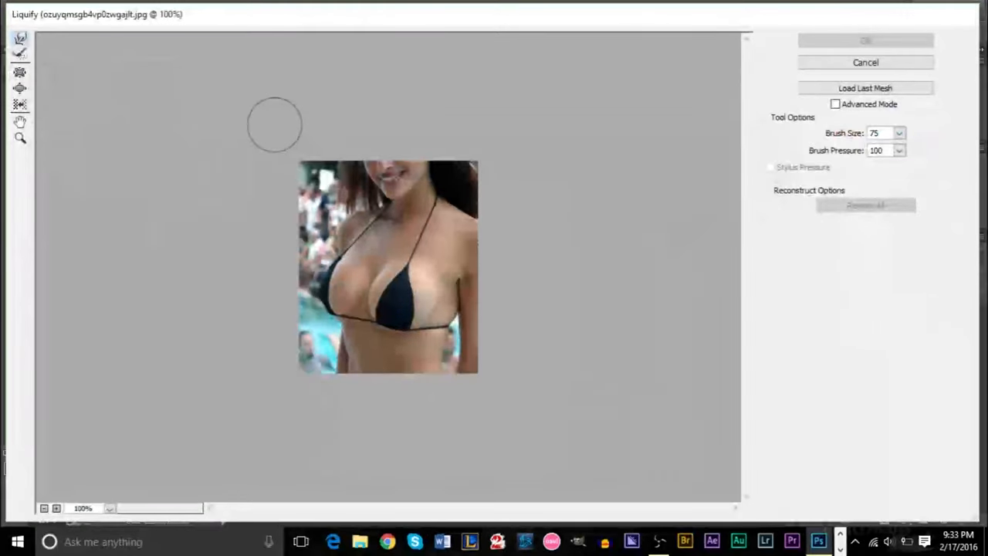
pyautogui.moveTo(9, 165)
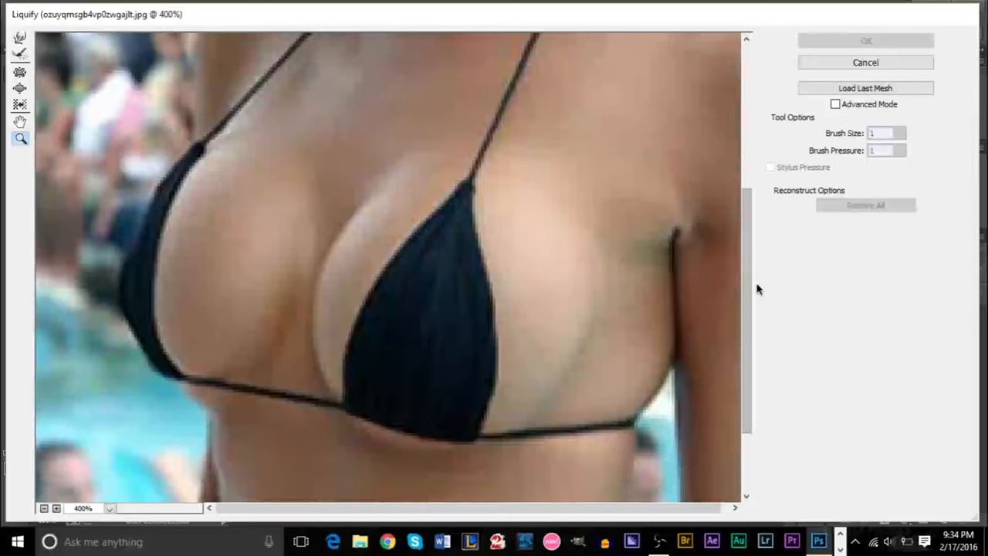
pyautogui.moveTo(764, 289)
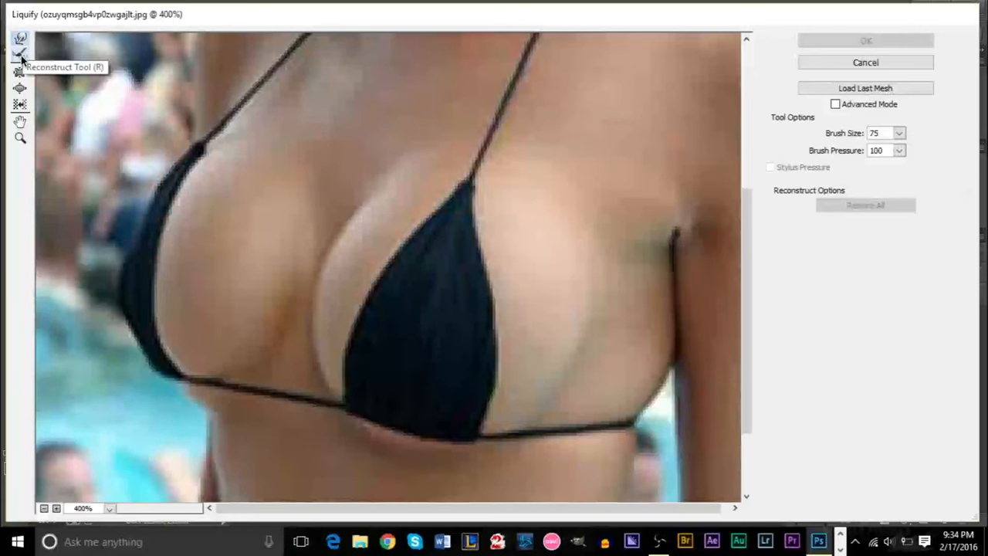
pyautogui.moveTo(20, 40)
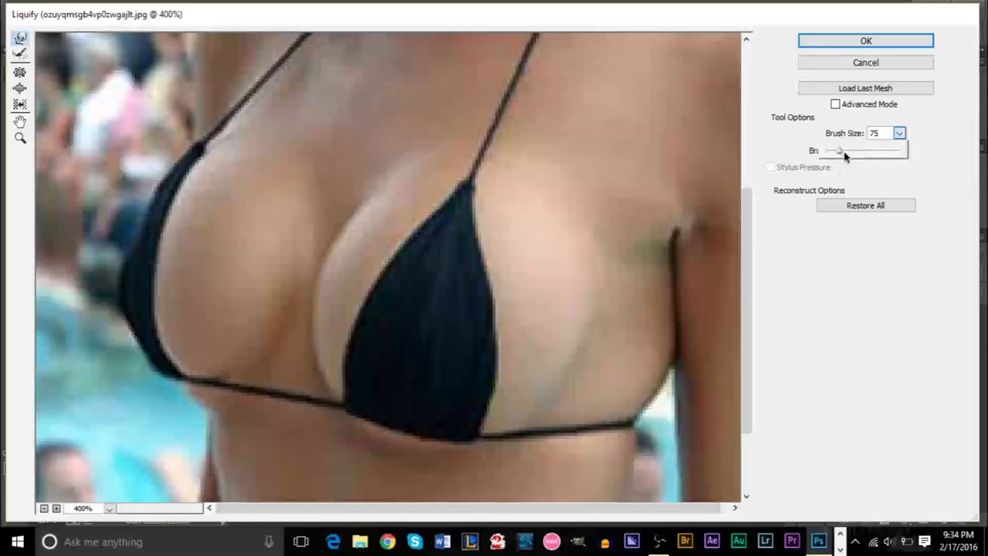
# With a smaller Forward Warp brush, push the right breast and cleavage outlines outward
pyautogui.moveTo(837, 152); pyautogui.dragTo(832, 152)
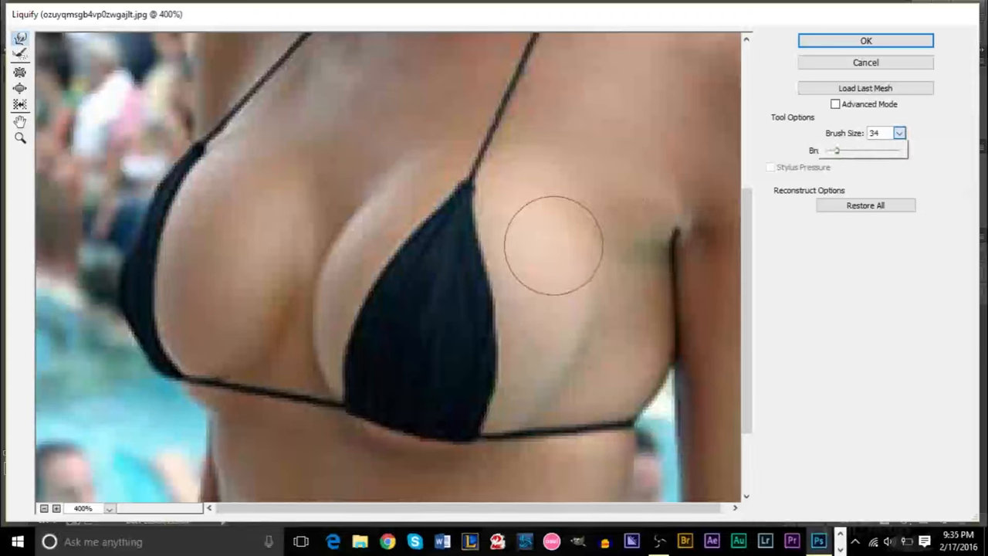
pyautogui.moveTo(553, 244); pyautogui.dragTo(563, 292)
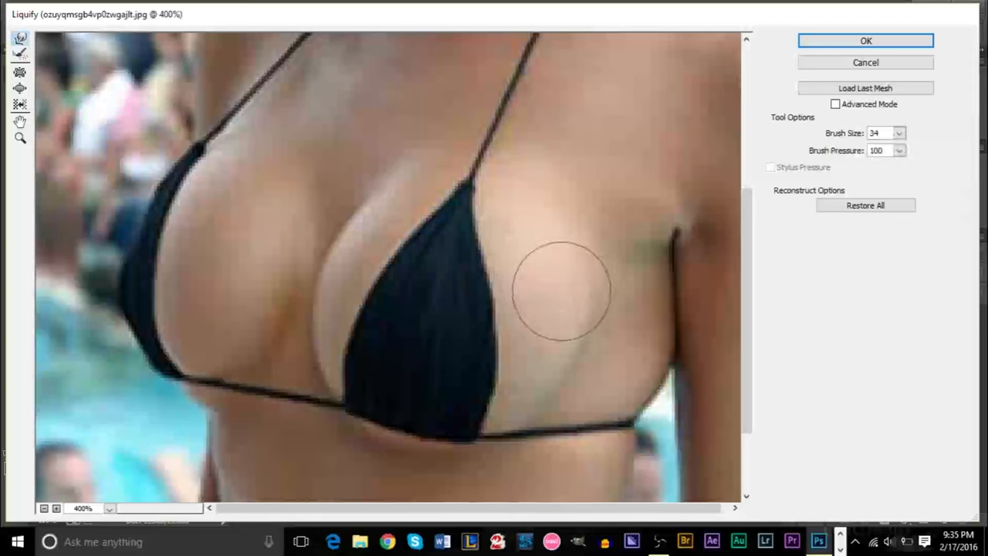
pyautogui.moveTo(564, 290); pyautogui.dragTo(572, 371)
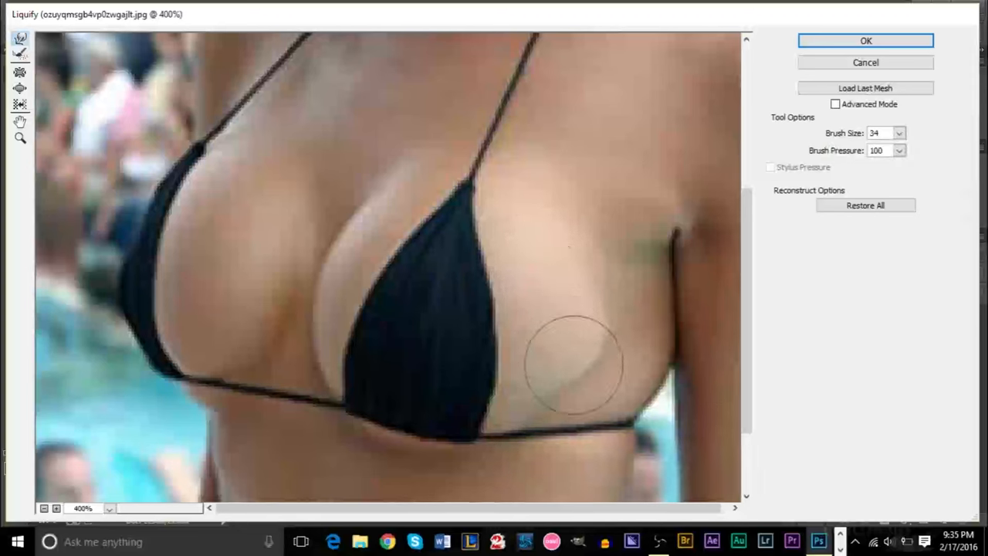
pyautogui.moveTo(575, 367); pyautogui.dragTo(528, 420)
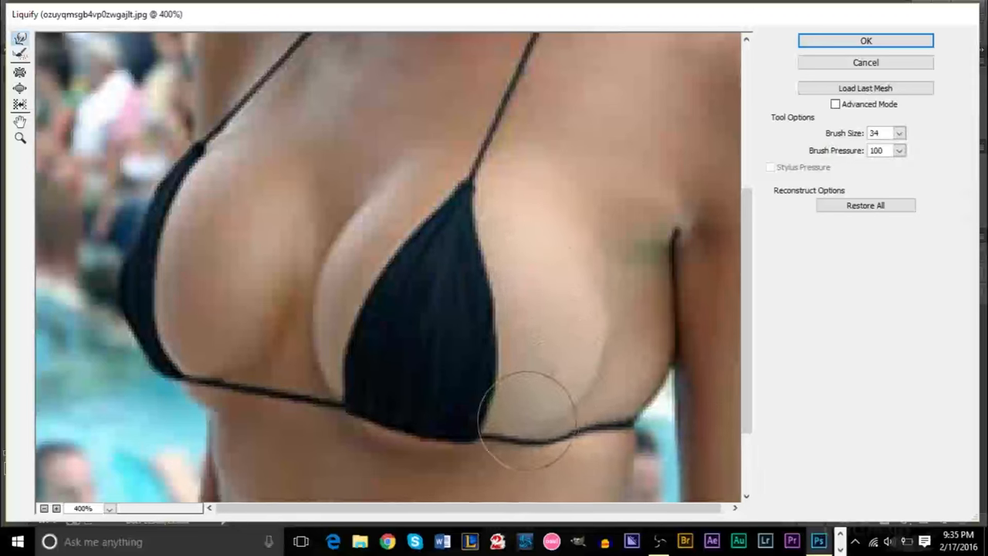
pyautogui.moveTo(528, 421); pyautogui.dragTo(436, 444)
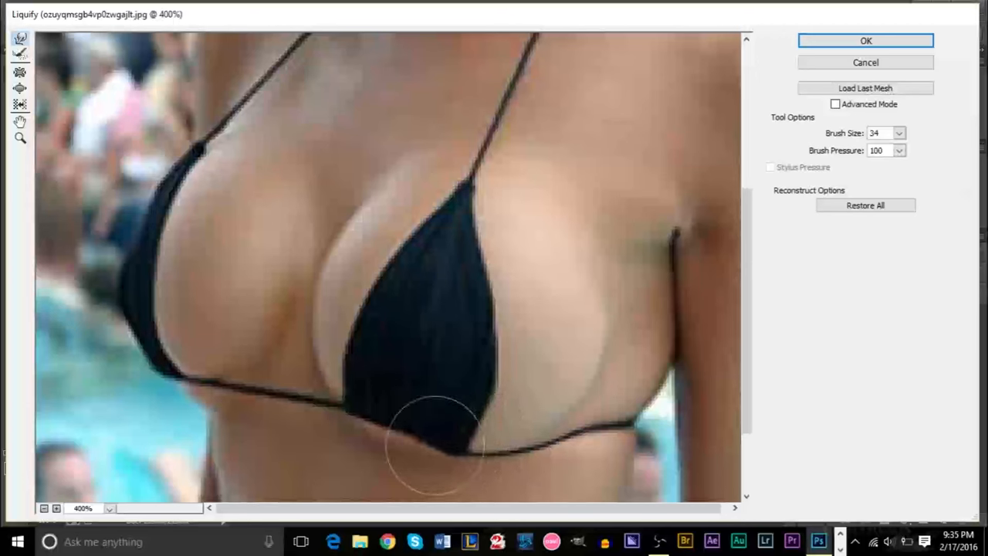
pyautogui.moveTo(435, 445); pyautogui.dragTo(343, 389)
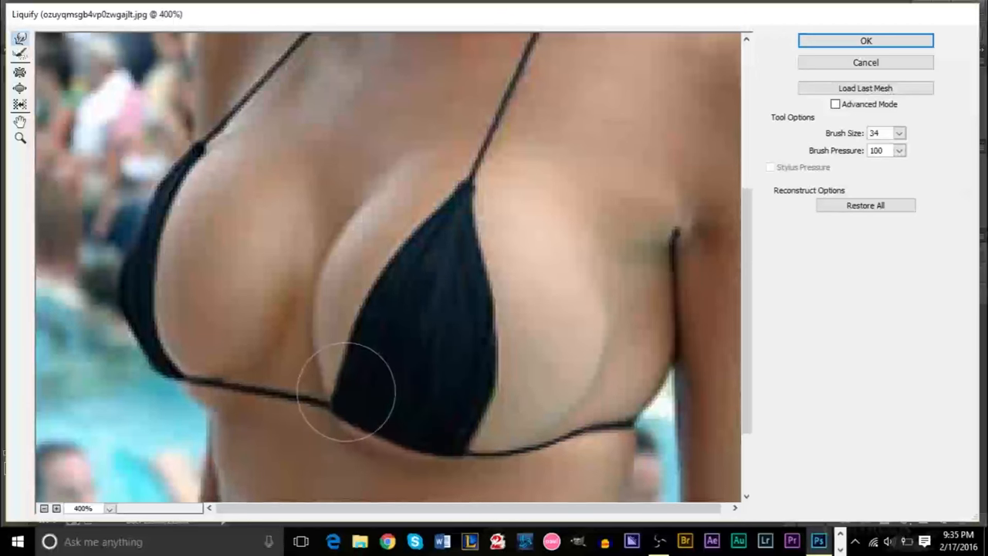
pyautogui.moveTo(343, 389); pyautogui.dragTo(321, 278)
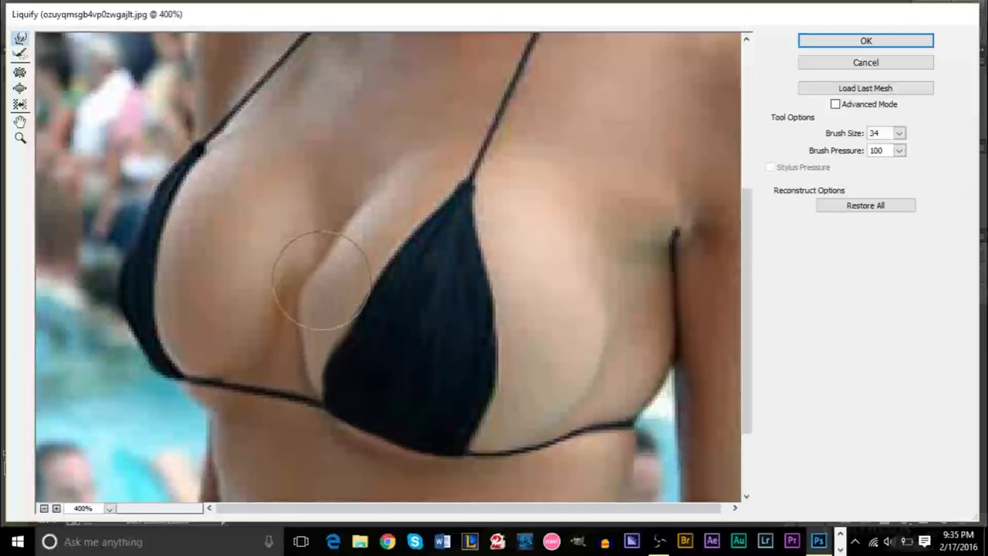
pyautogui.moveTo(321, 278); pyautogui.dragTo(402, 167)
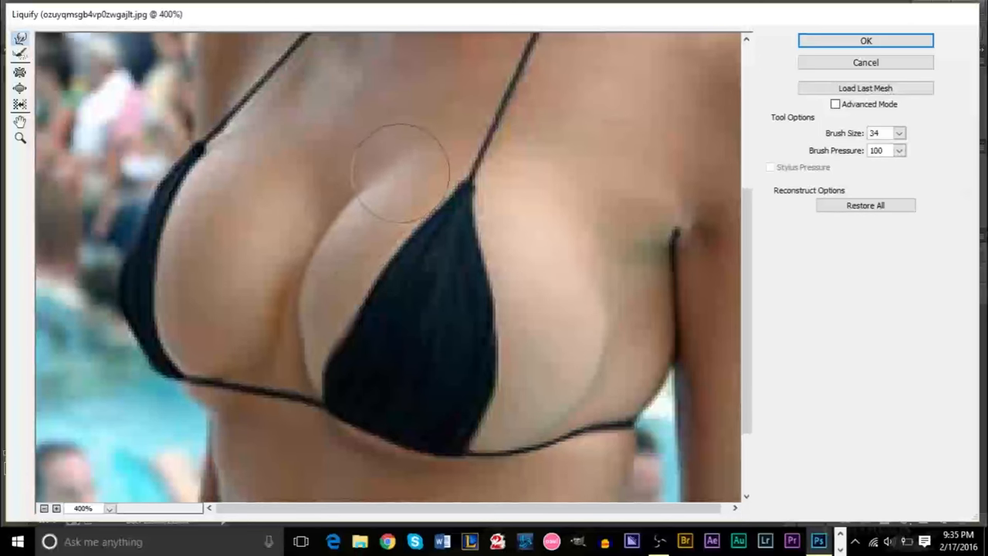
pyautogui.moveTo(399, 173); pyautogui.dragTo(595, 290)
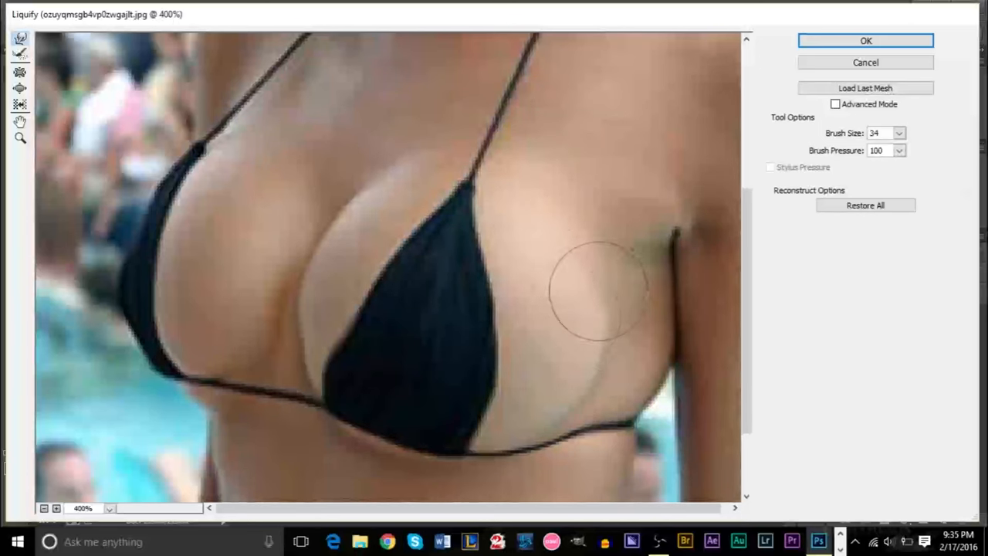
# Push the left breast's outline outward all around, then refine the right breast fuller
pyautogui.moveTo(595, 290); pyautogui.dragTo(220, 371)
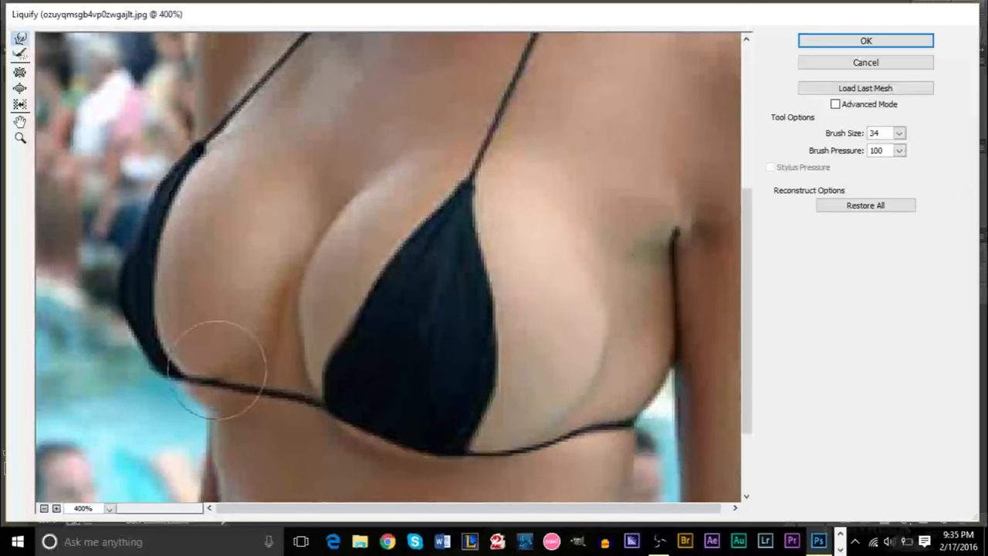
pyautogui.moveTo(224, 379); pyautogui.dragTo(265, 312)
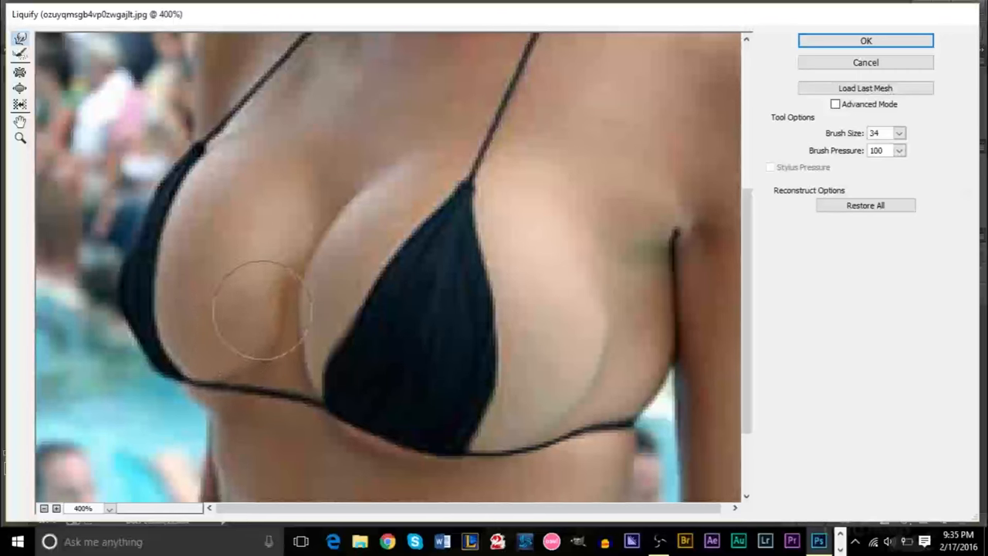
pyautogui.moveTo(263, 309); pyautogui.dragTo(294, 200)
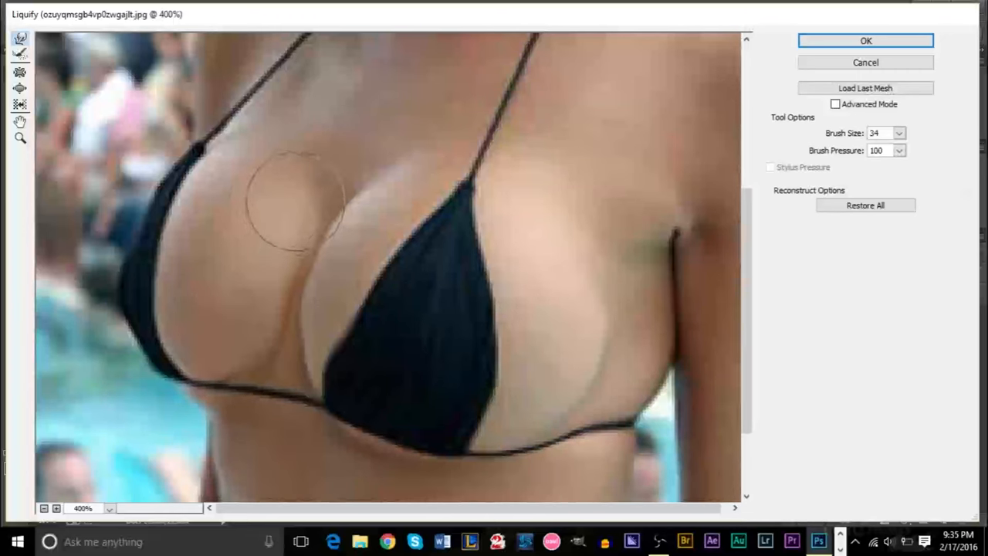
pyautogui.moveTo(296, 201); pyautogui.dragTo(244, 158)
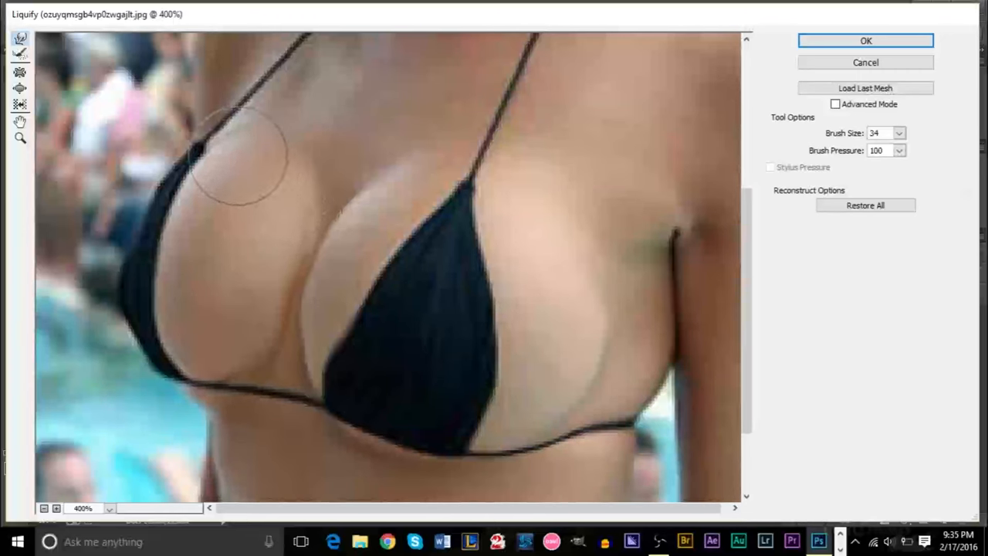
pyautogui.moveTo(239, 155); pyautogui.dragTo(151, 240)
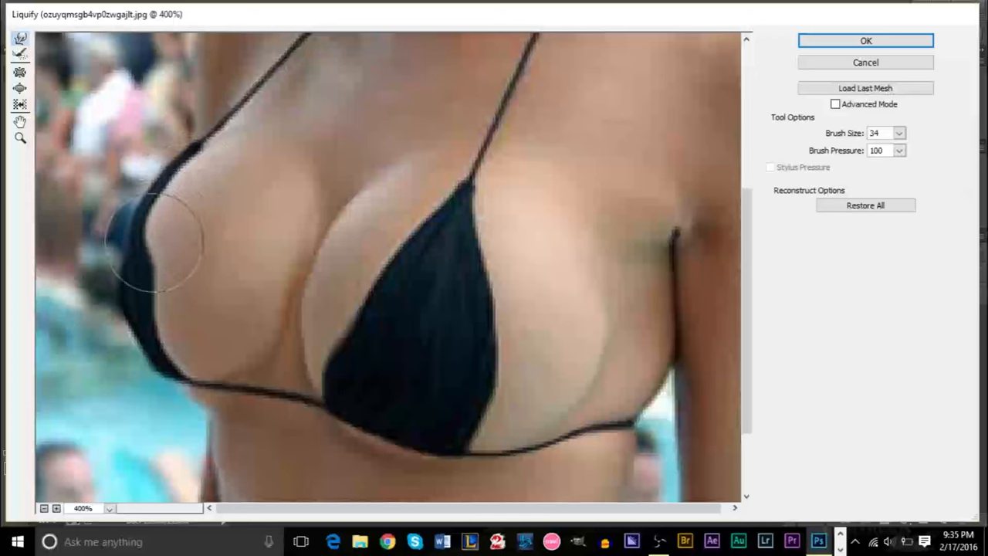
pyautogui.moveTo(154, 239); pyautogui.dragTo(157, 368)
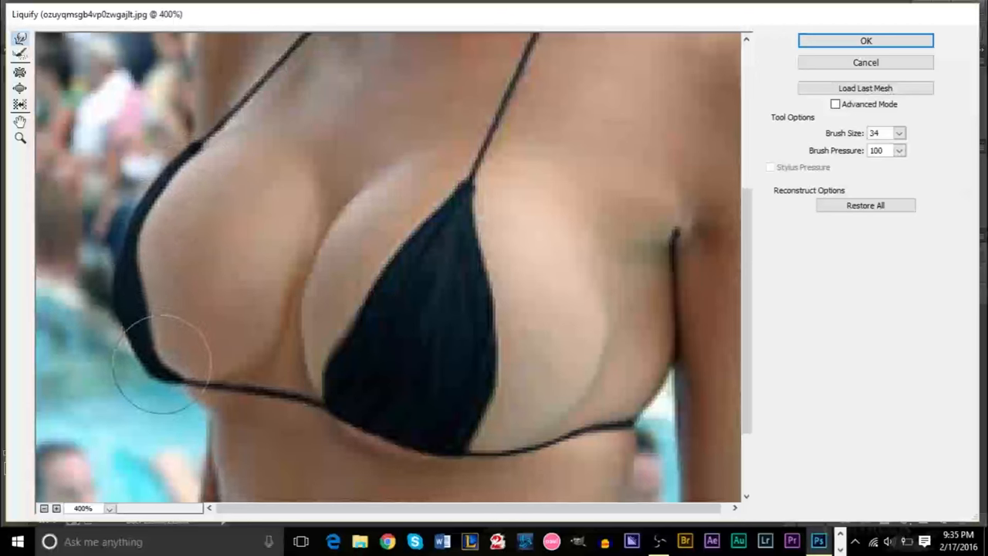
pyautogui.moveTo(167, 378); pyautogui.dragTo(151, 278)
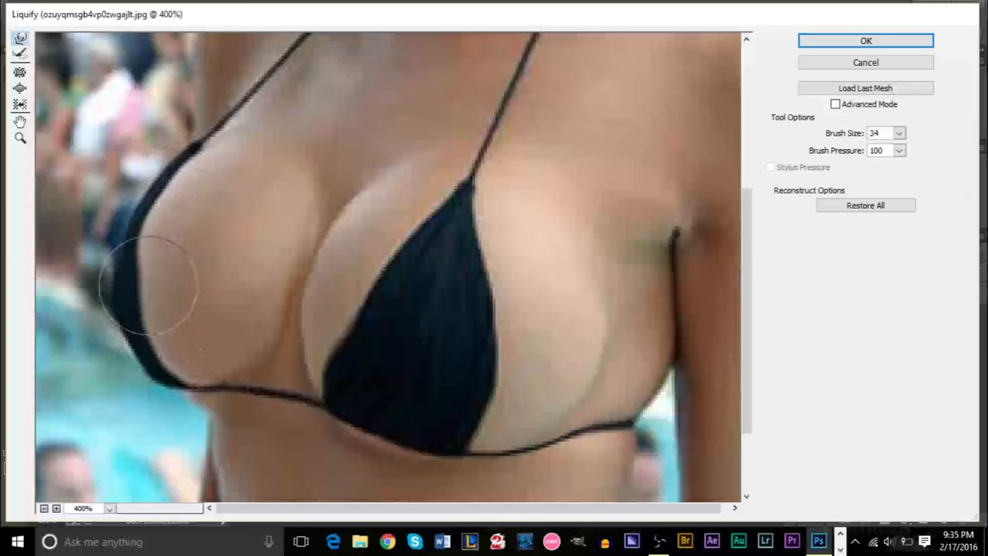
pyautogui.moveTo(147, 290); pyautogui.dragTo(507, 320)
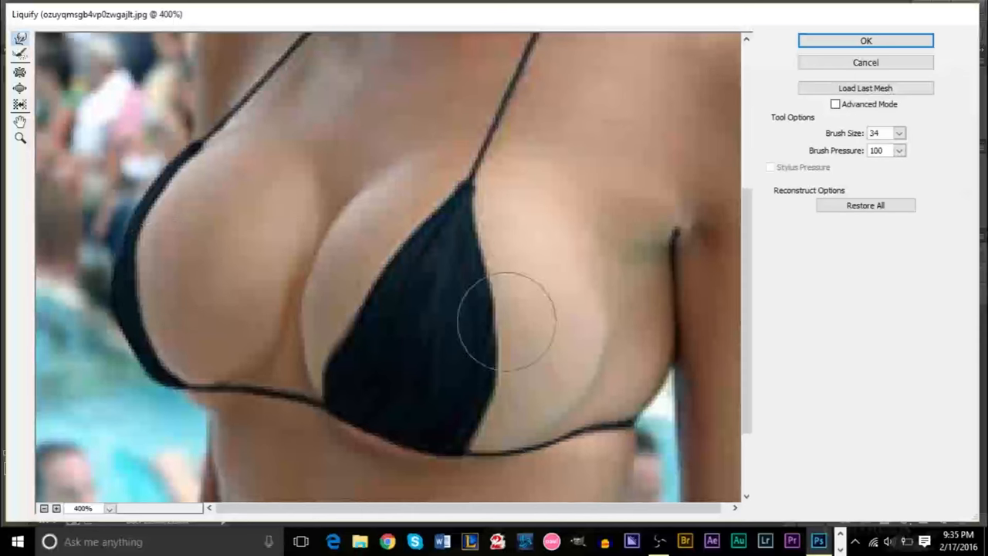
pyautogui.moveTo(507, 320); pyautogui.dragTo(343, 254)
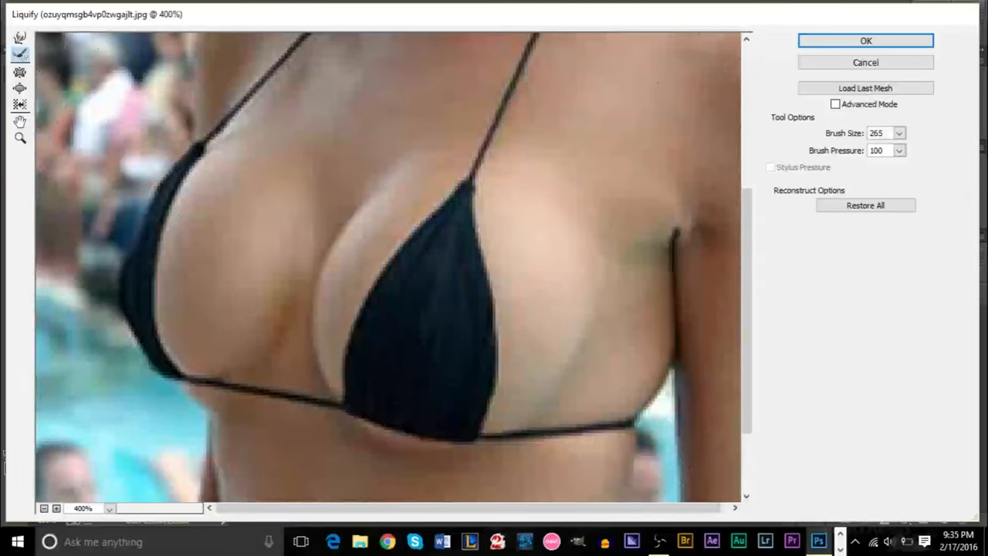
pyautogui.moveTo(20, 38)
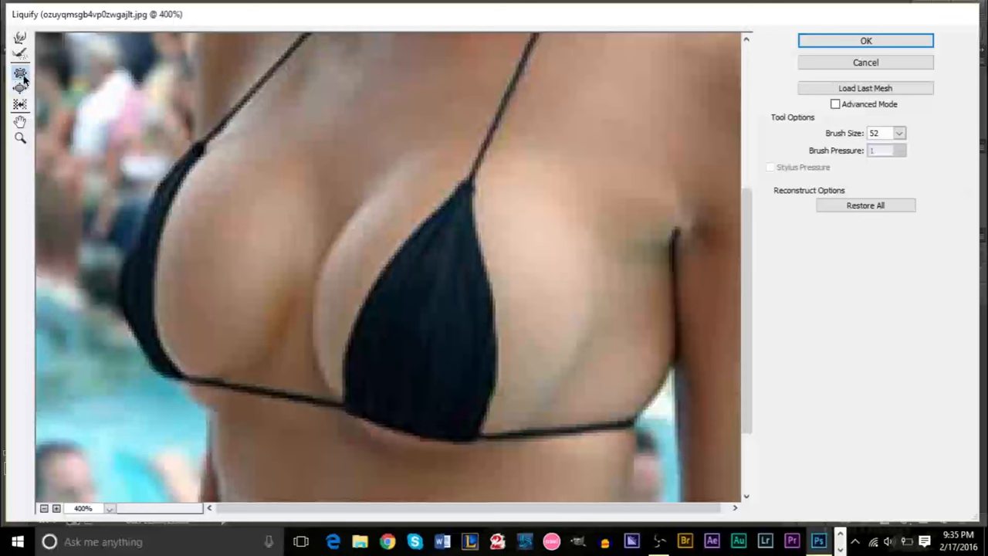
pyautogui.moveTo(20, 74)
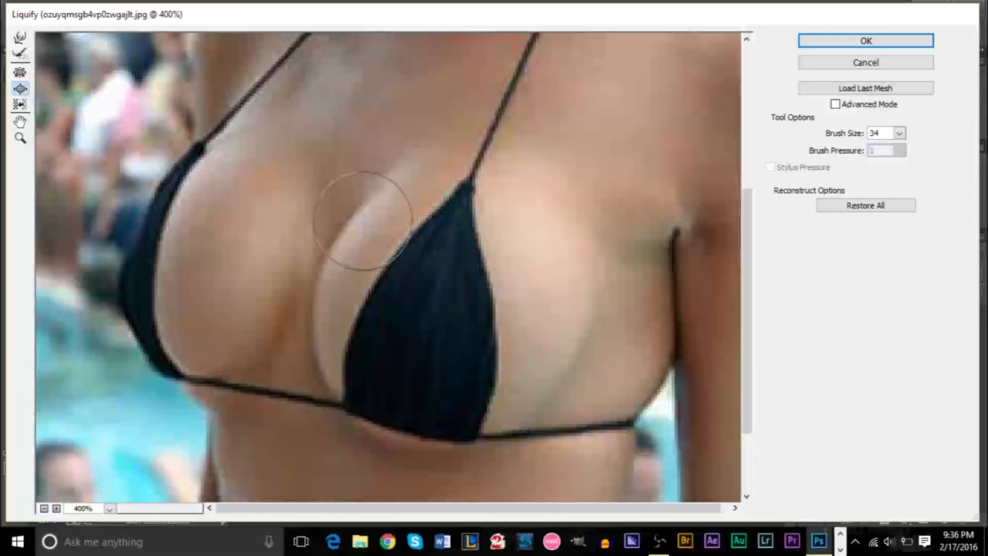
# Bloat the cleavage and the inner and lower curves of both breasts
pyautogui.moveTo(368, 219); pyautogui.dragTo(327, 260)
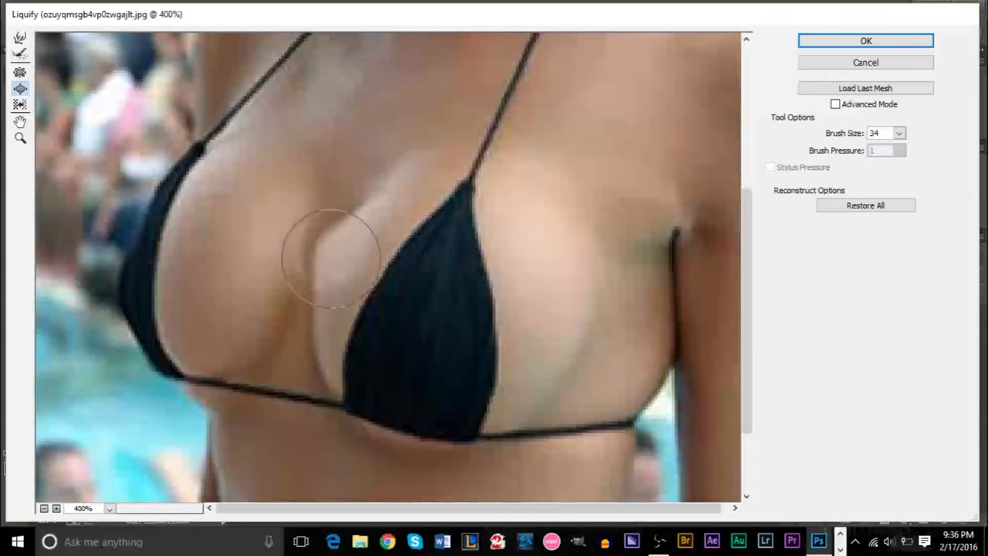
pyautogui.moveTo(337, 263); pyautogui.dragTo(348, 232)
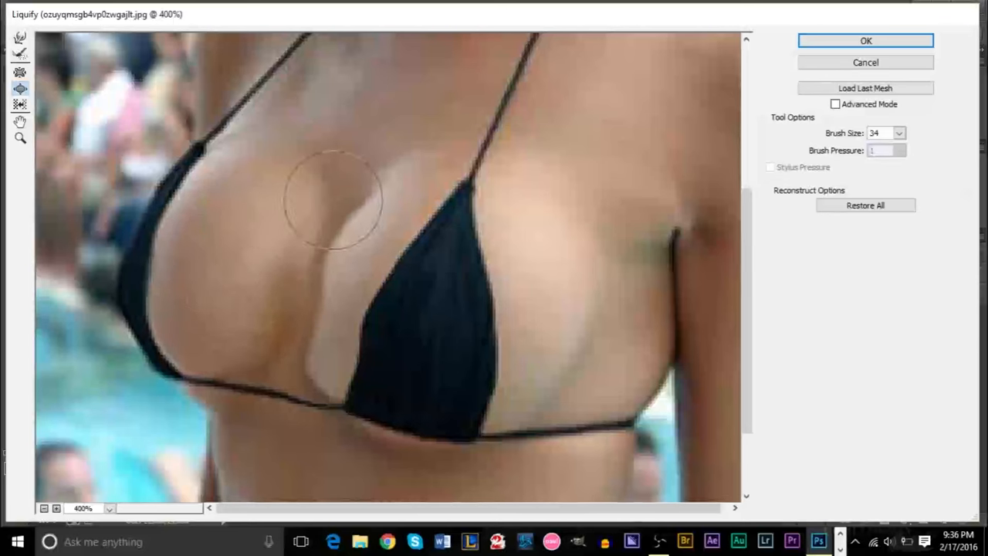
pyautogui.moveTo(337, 200); pyautogui.dragTo(502, 290)
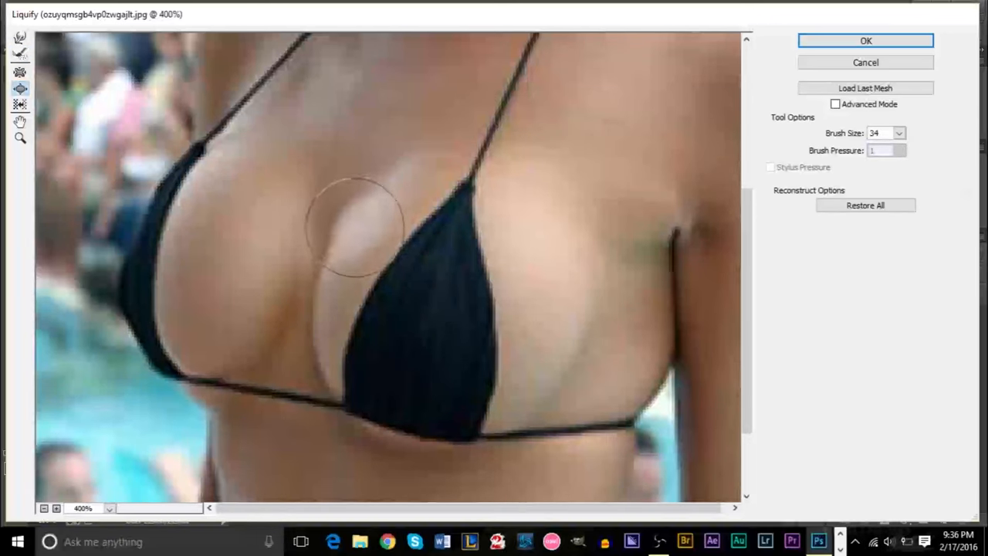
pyautogui.moveTo(355, 224); pyautogui.dragTo(336, 394)
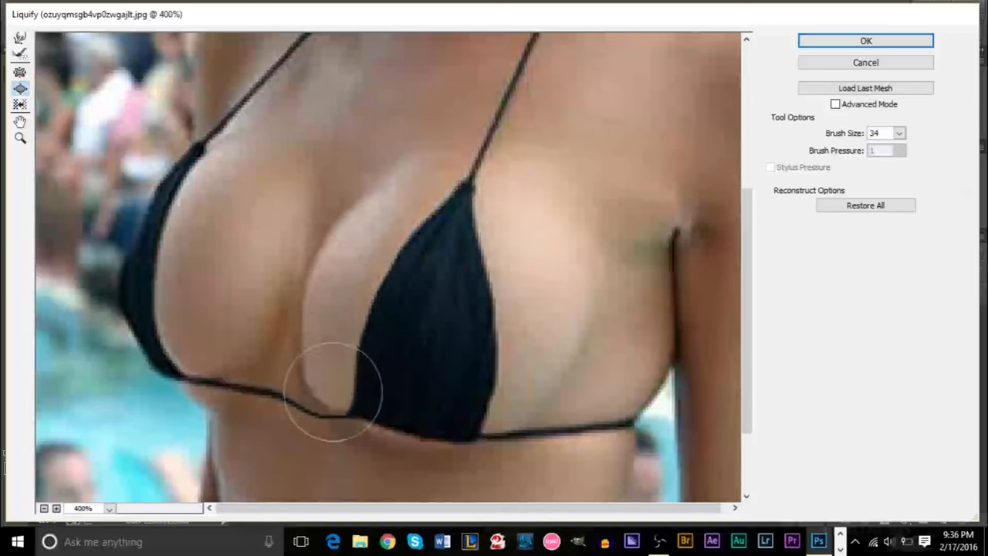
pyautogui.moveTo(332, 393); pyautogui.dragTo(528, 389)
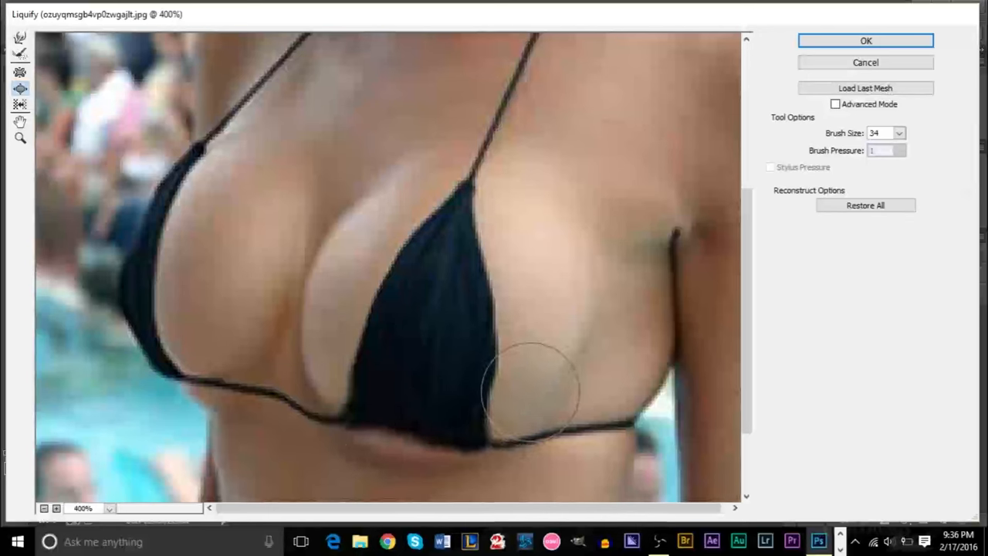
pyautogui.moveTo(528, 394); pyautogui.dragTo(533, 332)
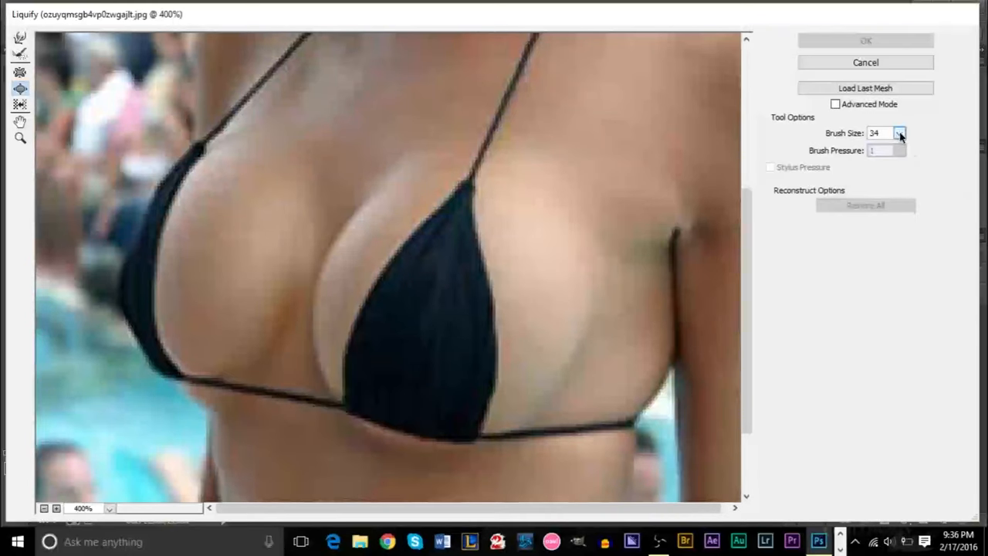
# With Brush Size 21, bloat the cleavage, undersides and outer edges of both breasts further
pyautogui.click(899, 133)
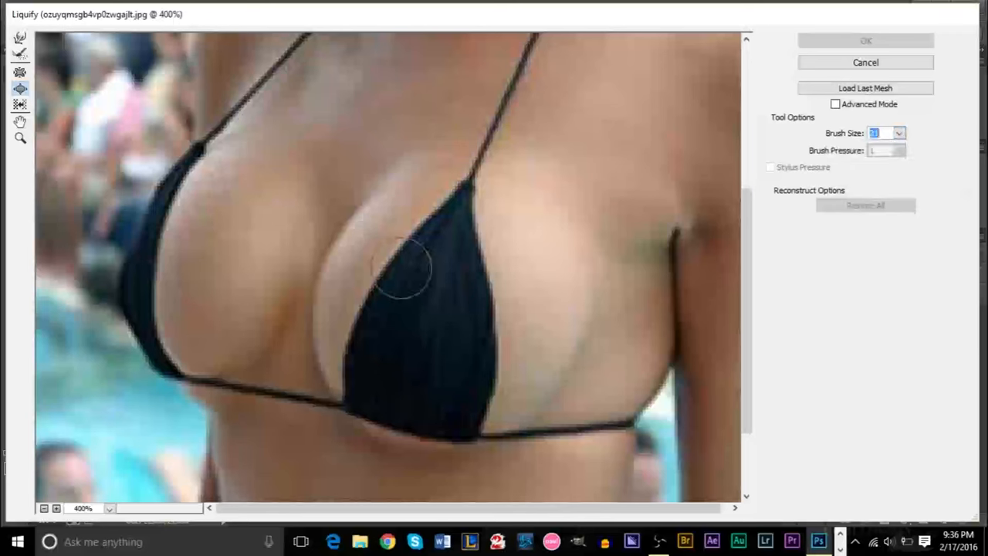
pyautogui.moveTo(399, 265); pyautogui.dragTo(343, 378)
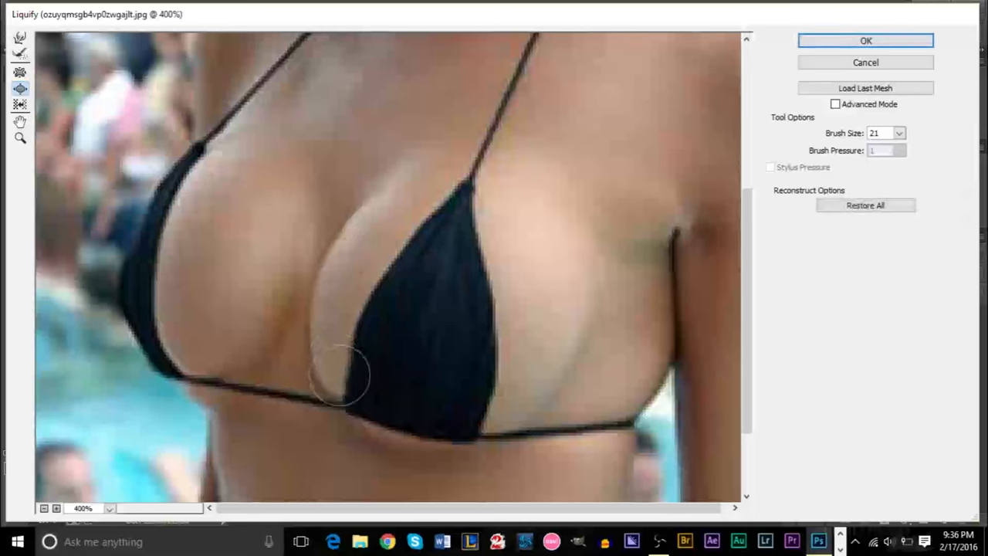
pyautogui.moveTo(340, 378); pyautogui.dragTo(502, 260)
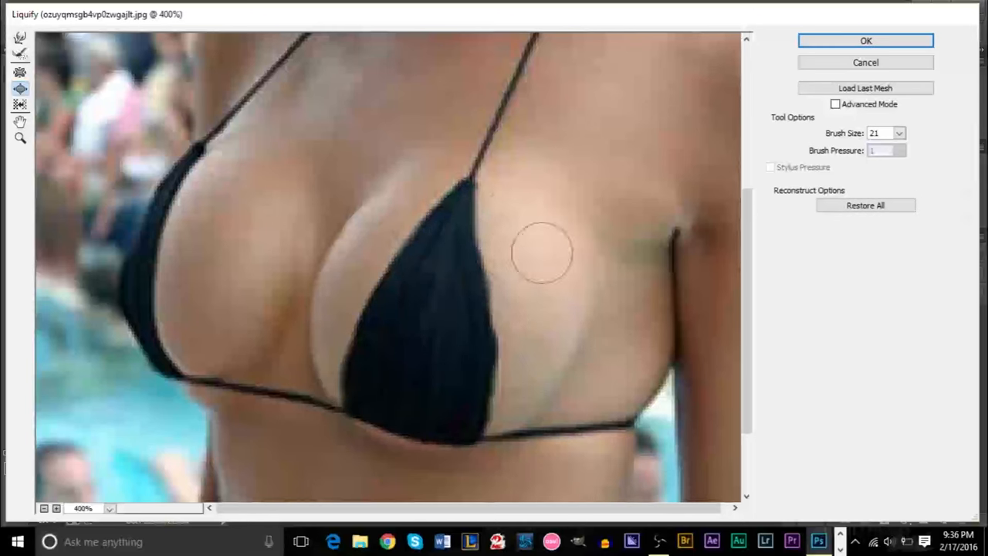
pyautogui.moveTo(544, 250); pyautogui.dragTo(368, 405)
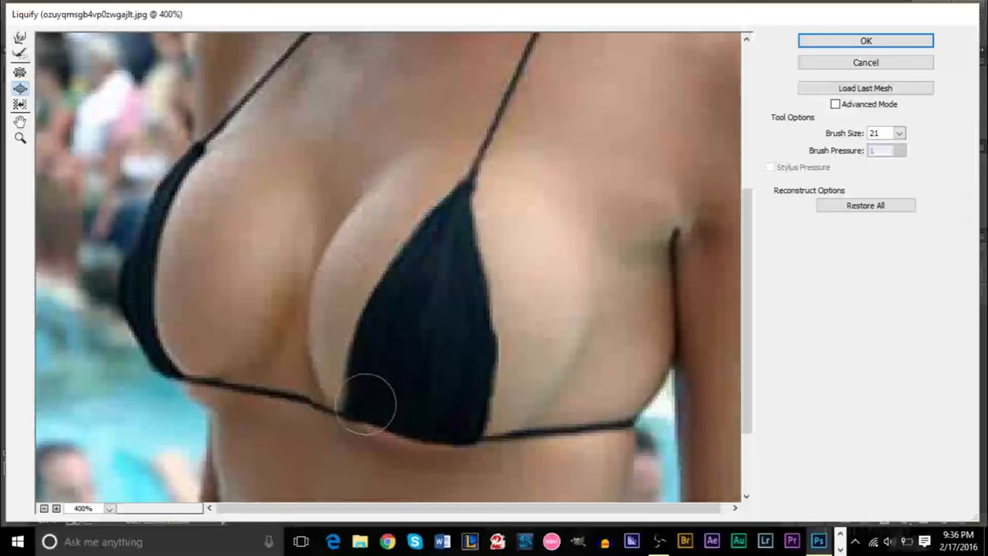
pyautogui.moveTo(367, 405); pyautogui.dragTo(482, 209)
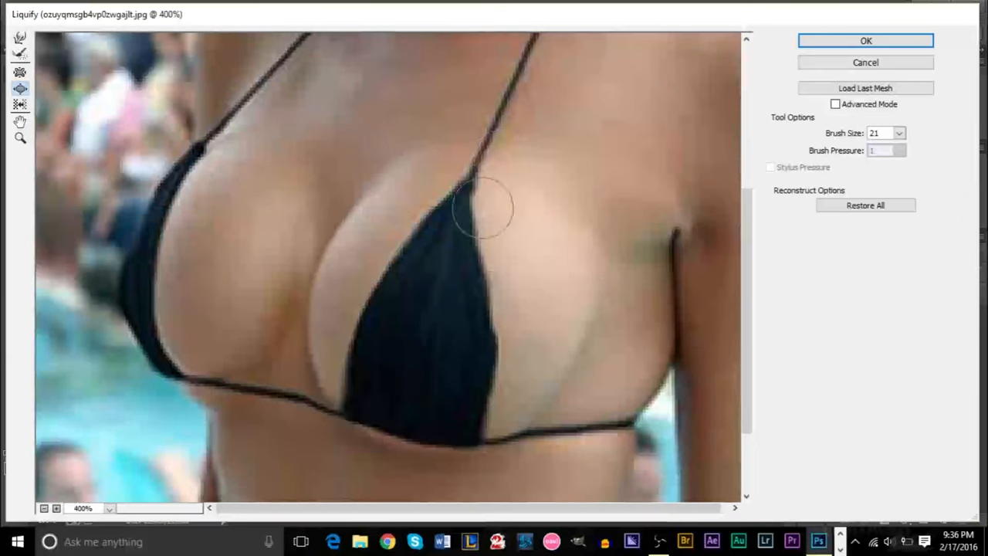
pyautogui.moveTo(482, 209); pyautogui.dragTo(197, 358)
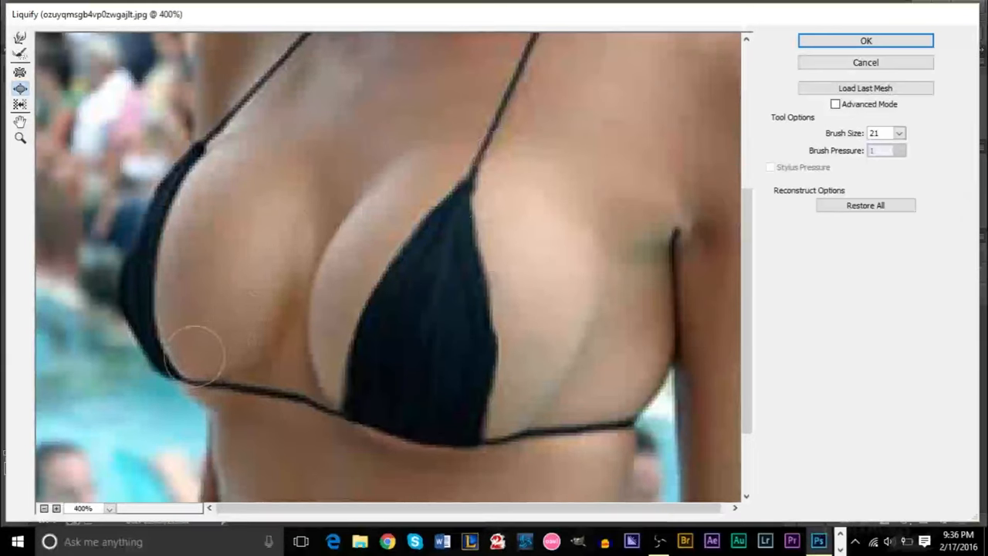
pyautogui.moveTo(198, 355); pyautogui.dragTo(200, 167)
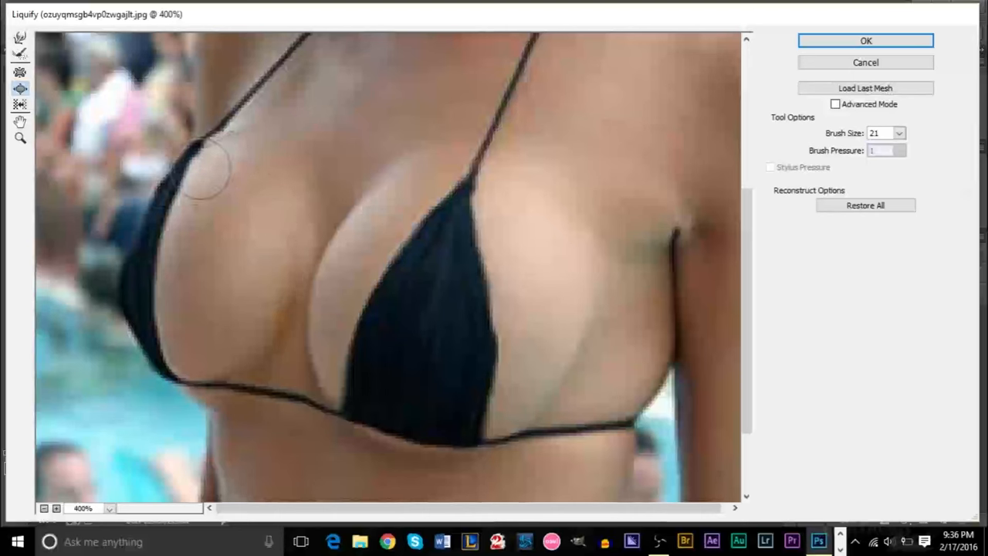
pyautogui.moveTo(209, 170); pyautogui.dragTo(247, 417)
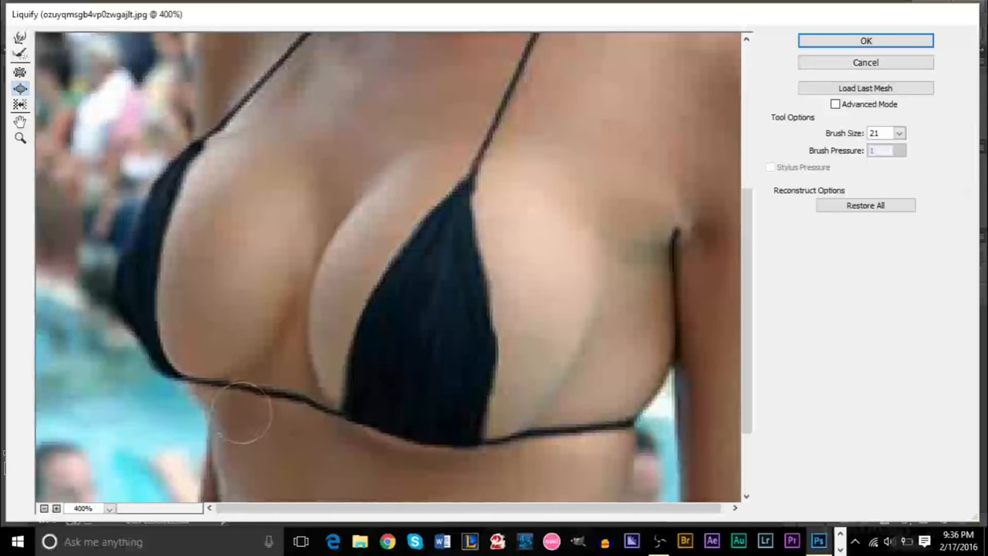
pyautogui.moveTo(614, 356)
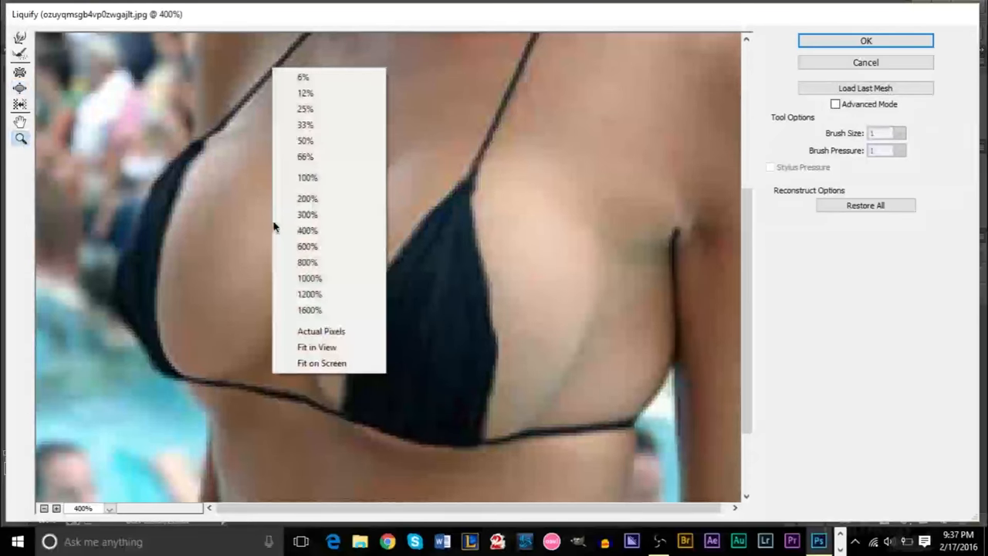
# Confirm OK in Liquify so the enlarged bust is applied to the photo
pyautogui.click(308, 177)
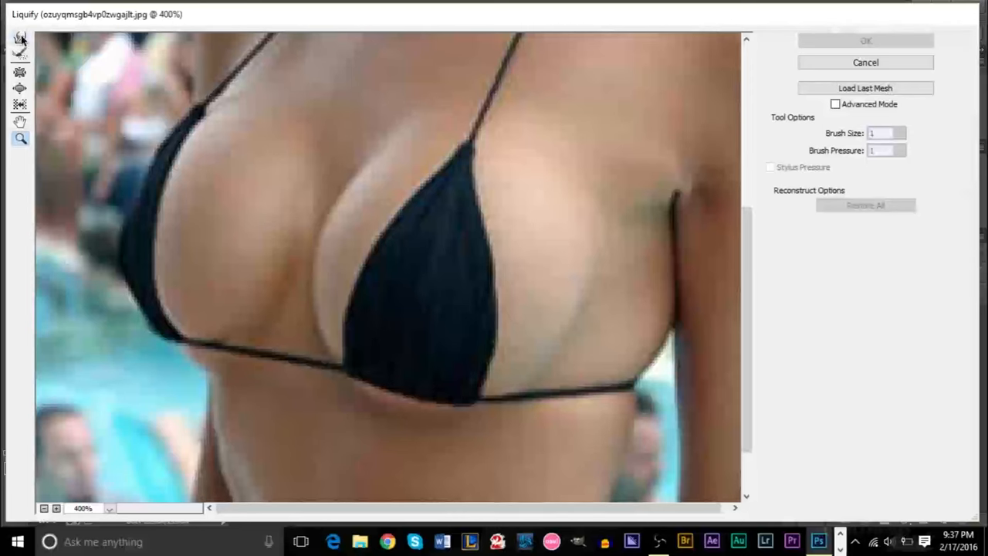
pyautogui.moveTo(20, 88)
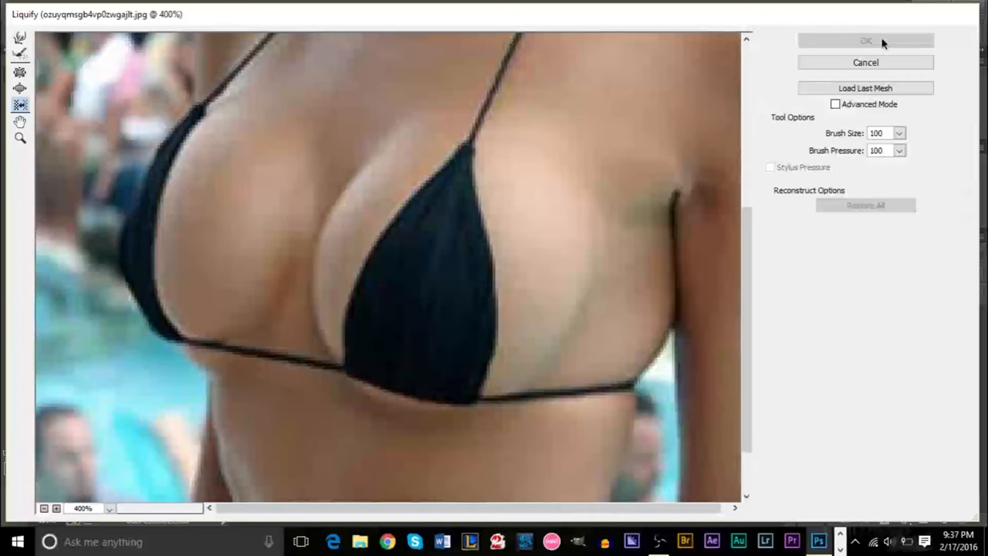
pyautogui.click(865, 41)
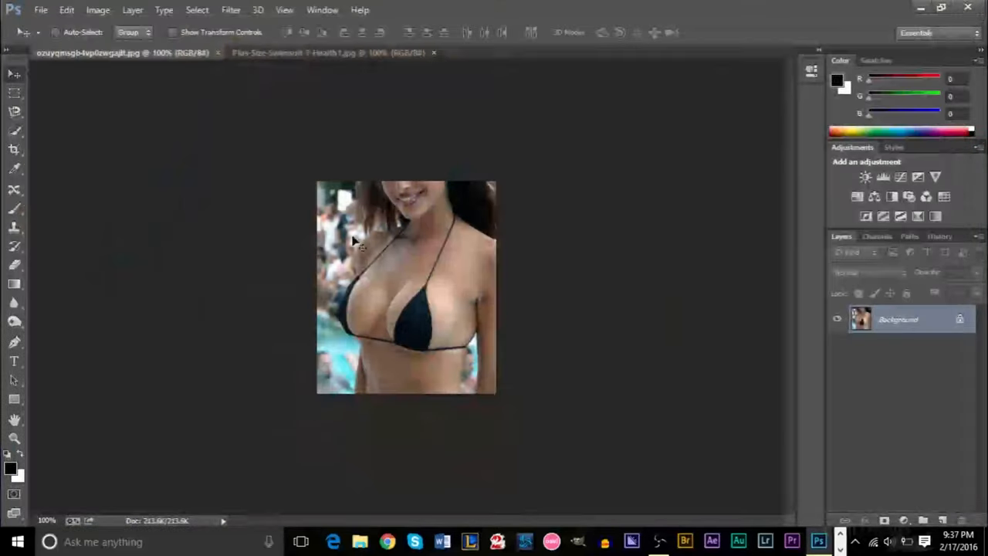
# Switch to the plus-size model photo and start the Liquify filter on it
pyautogui.click(327, 53)
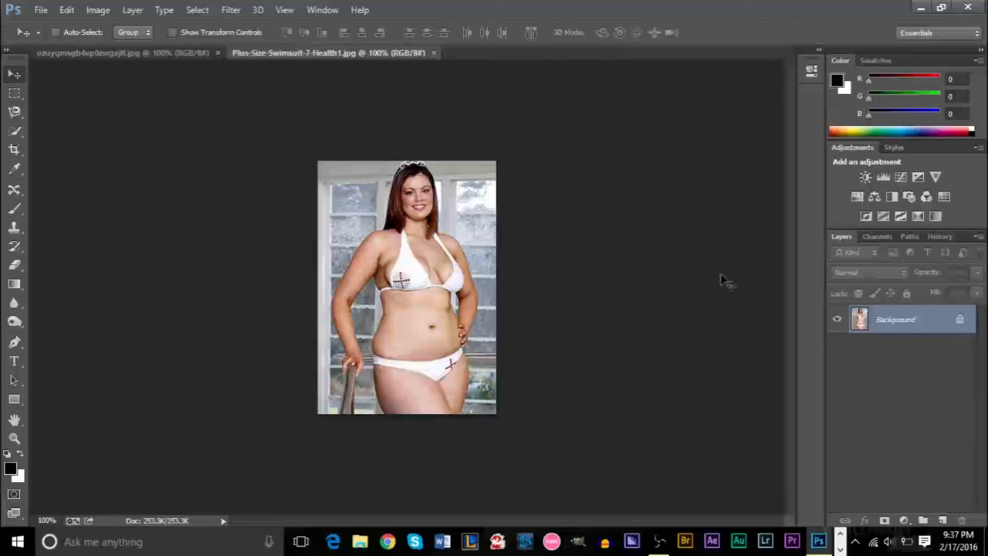
pyautogui.click(231, 9)
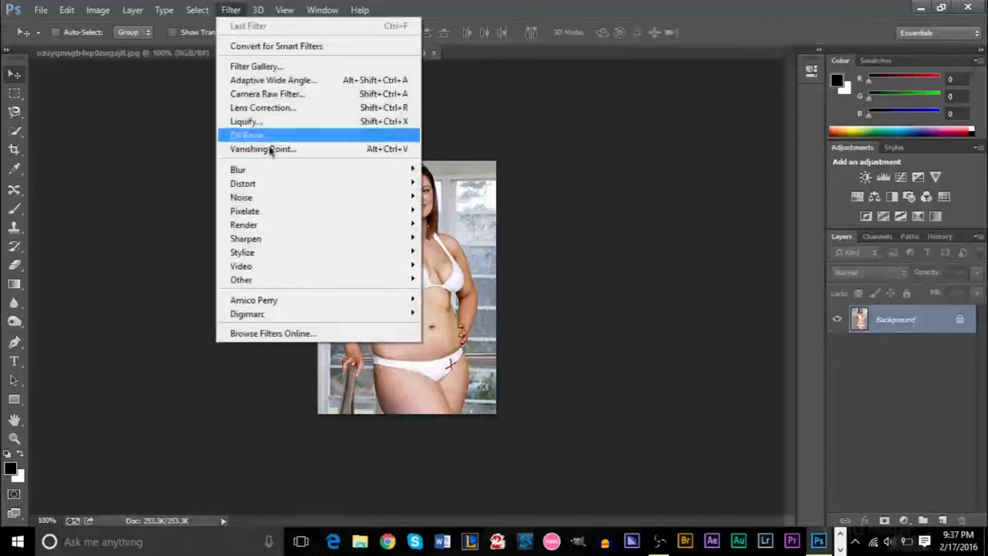
pyautogui.click(245, 120)
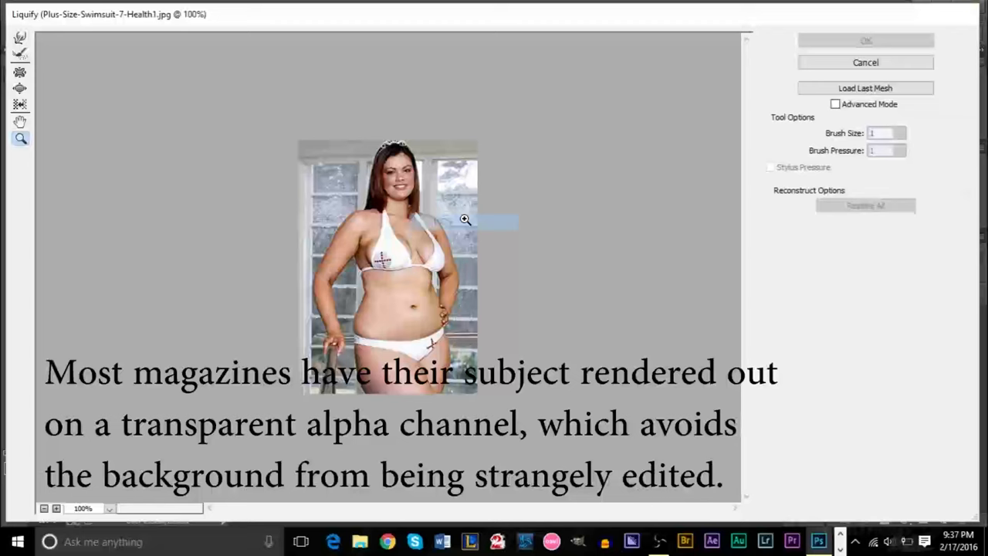
# Zoom the Liquify preview in close on the model's torso
pyautogui.click(466, 219)
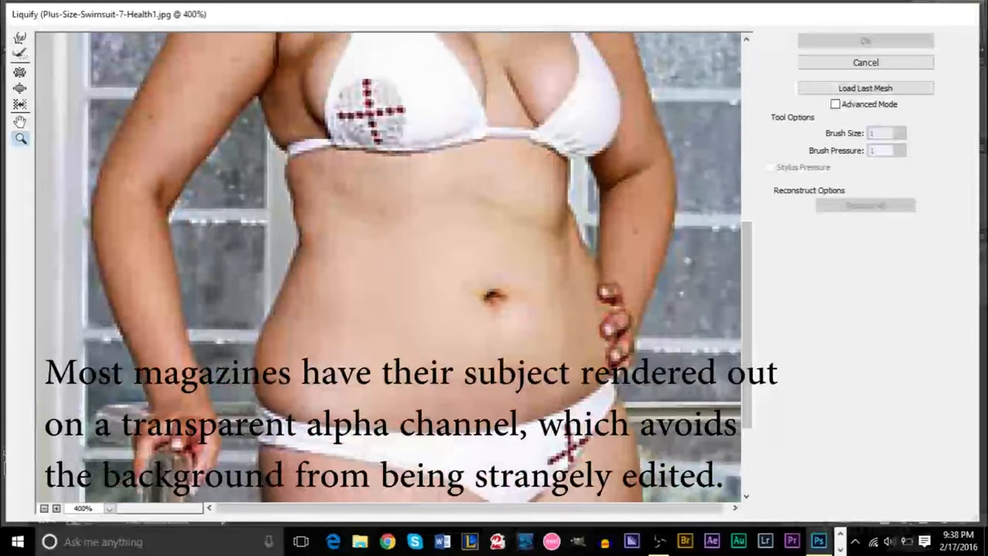
pyautogui.moveTo(19, 86)
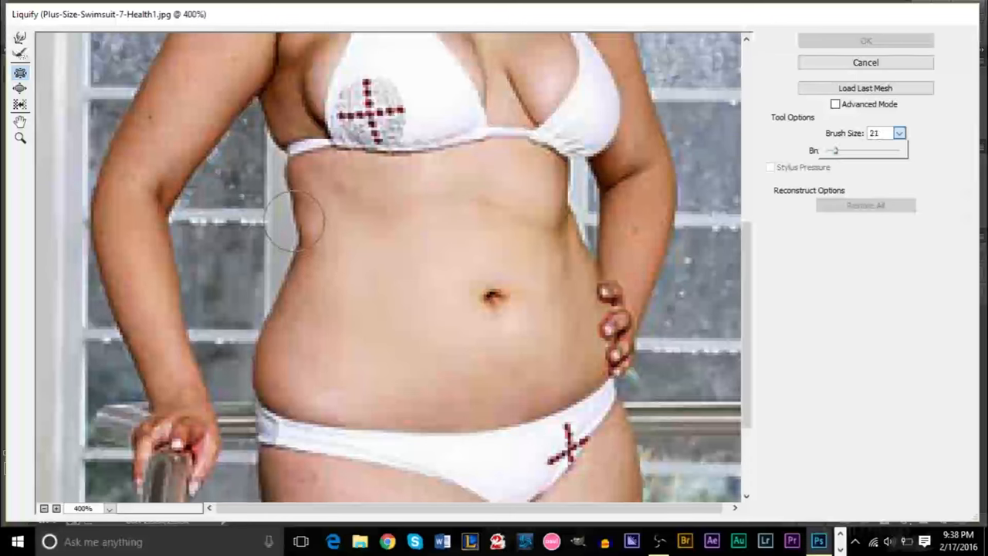
# Warp the left waist, hip and underarm side inward toward the body centre
pyautogui.moveTo(293, 220); pyautogui.dragTo(266, 324)
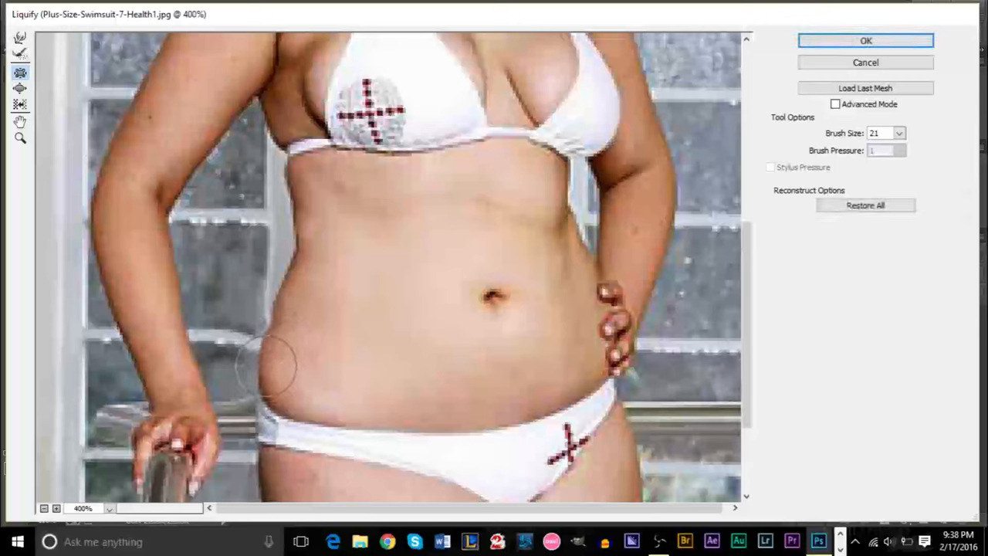
pyautogui.moveTo(275, 370); pyautogui.dragTo(291, 296)
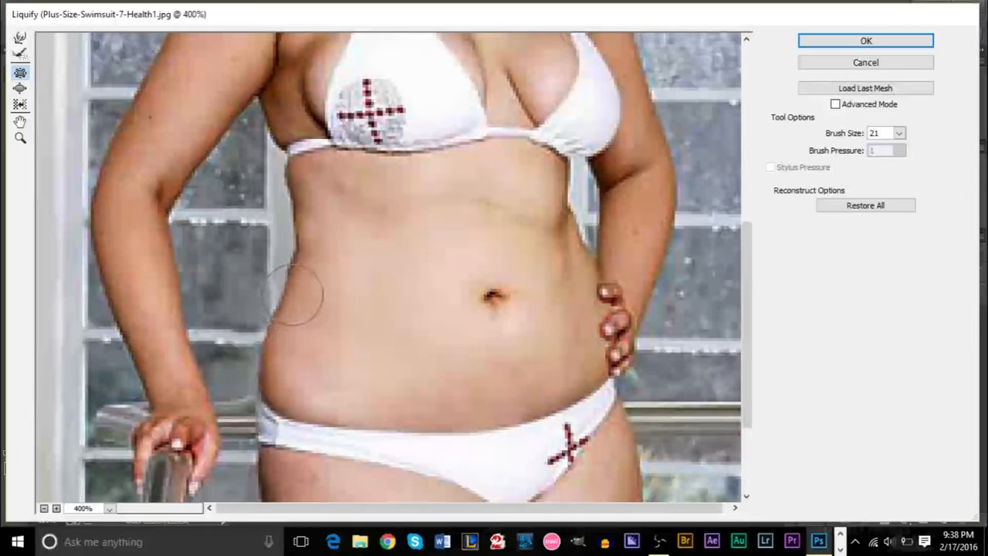
pyautogui.moveTo(290, 297); pyautogui.dragTo(290, 383)
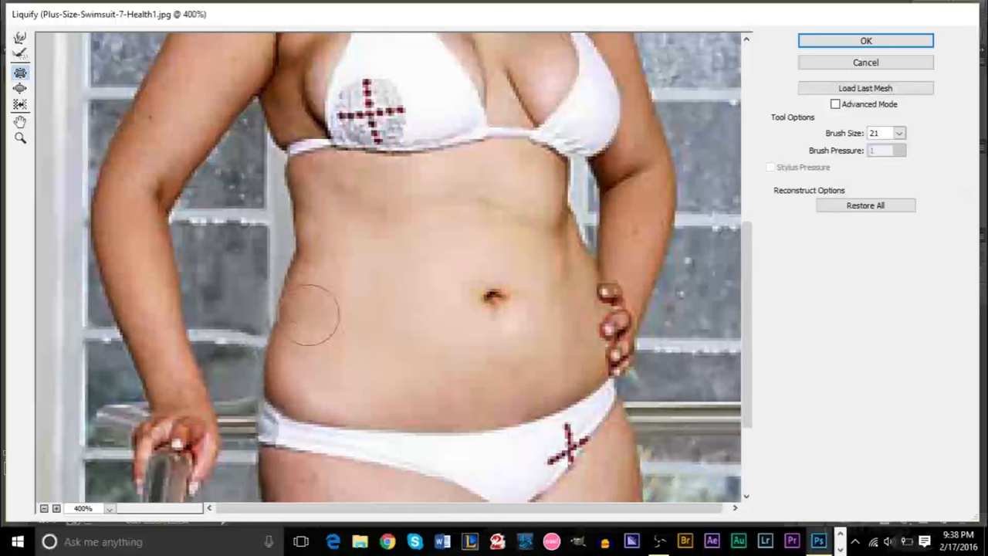
pyautogui.moveTo(309, 319); pyautogui.dragTo(308, 216)
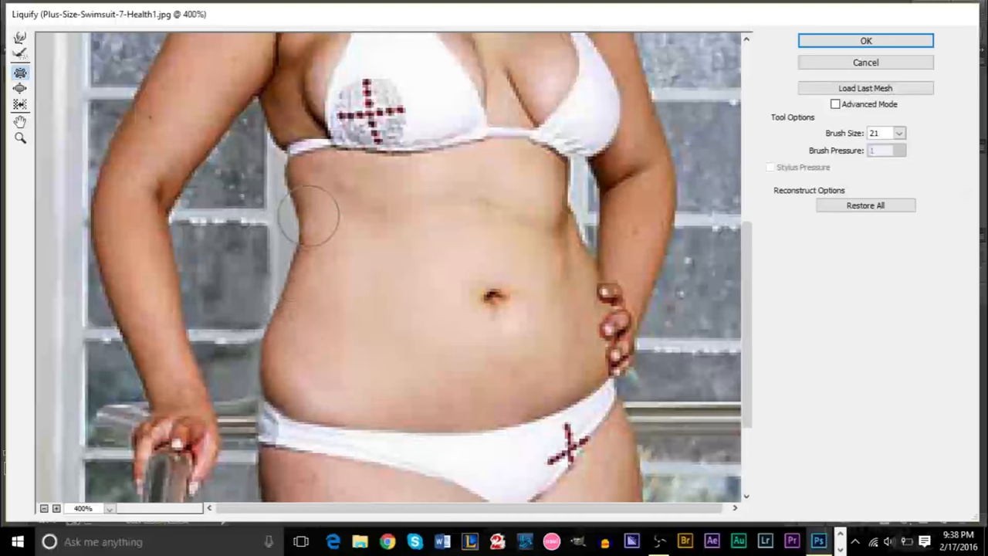
pyautogui.moveTo(306, 216); pyautogui.dragTo(275, 371)
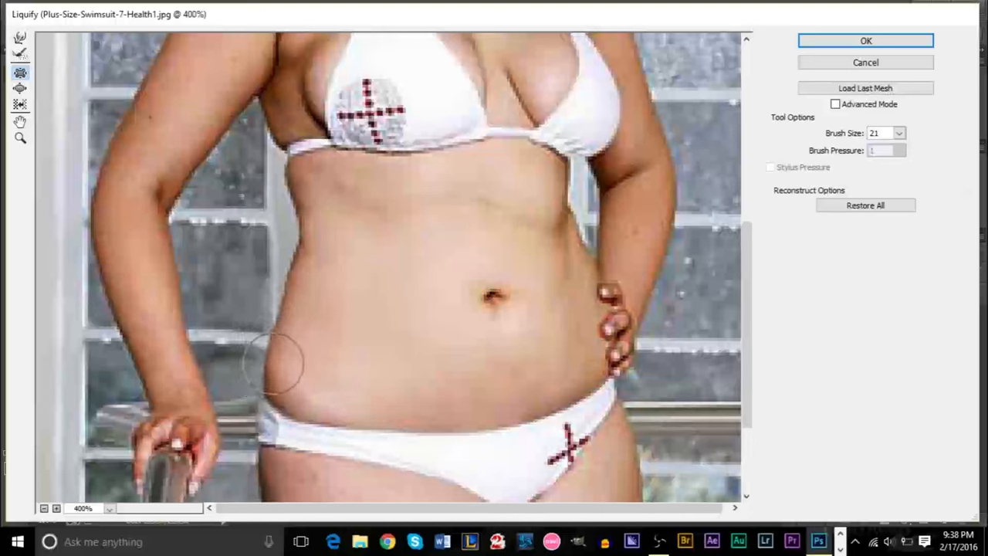
pyautogui.moveTo(278, 355); pyautogui.dragTo(302, 379)
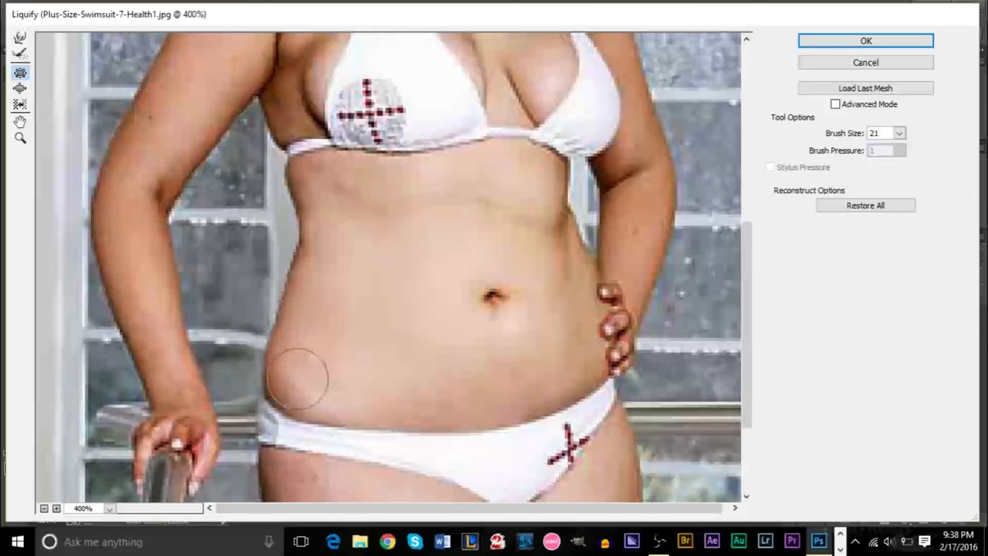
pyautogui.moveTo(301, 378); pyautogui.dragTo(290, 312)
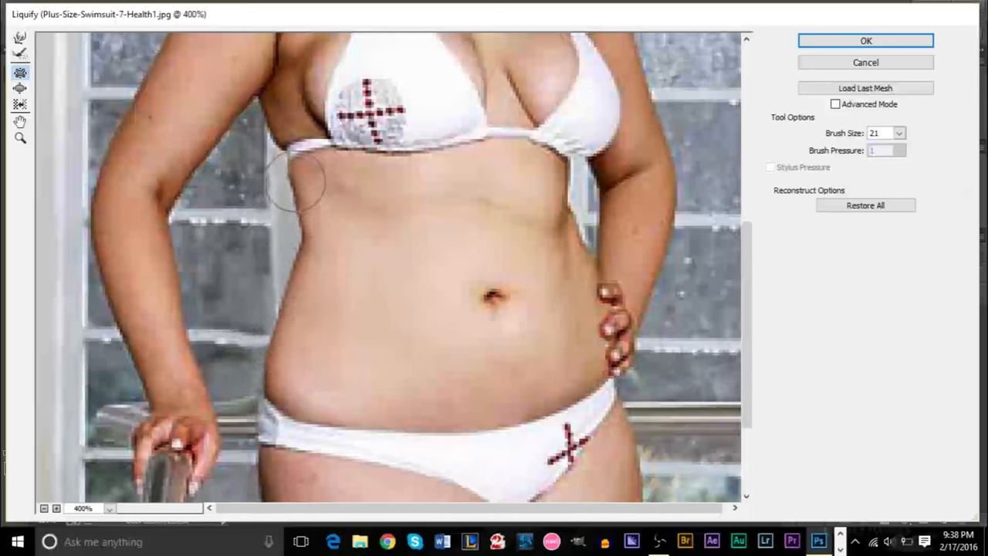
pyautogui.moveTo(294, 177); pyautogui.dragTo(579, 325)
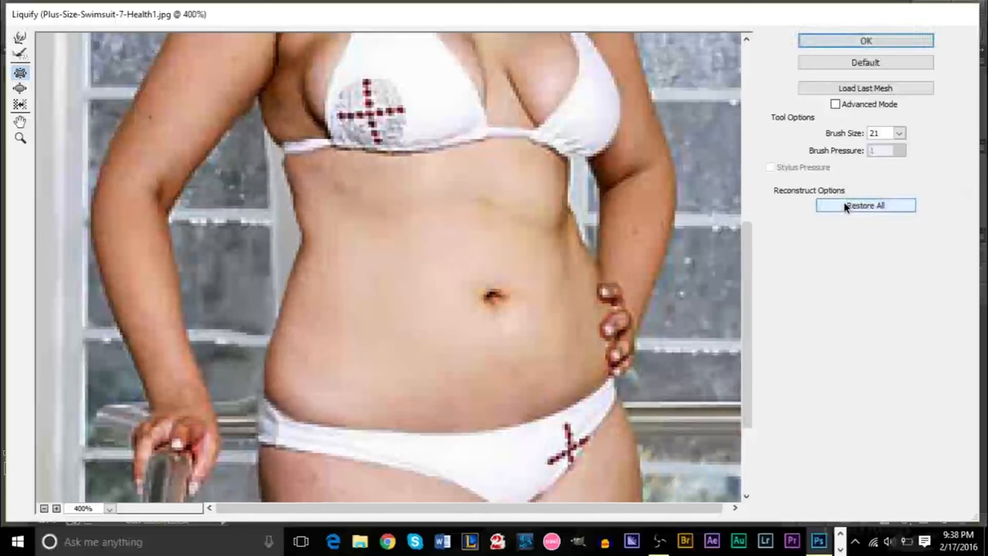
# Restore All, then push the left outer thigh, lower thigh and hip inward
pyautogui.click(865, 205)
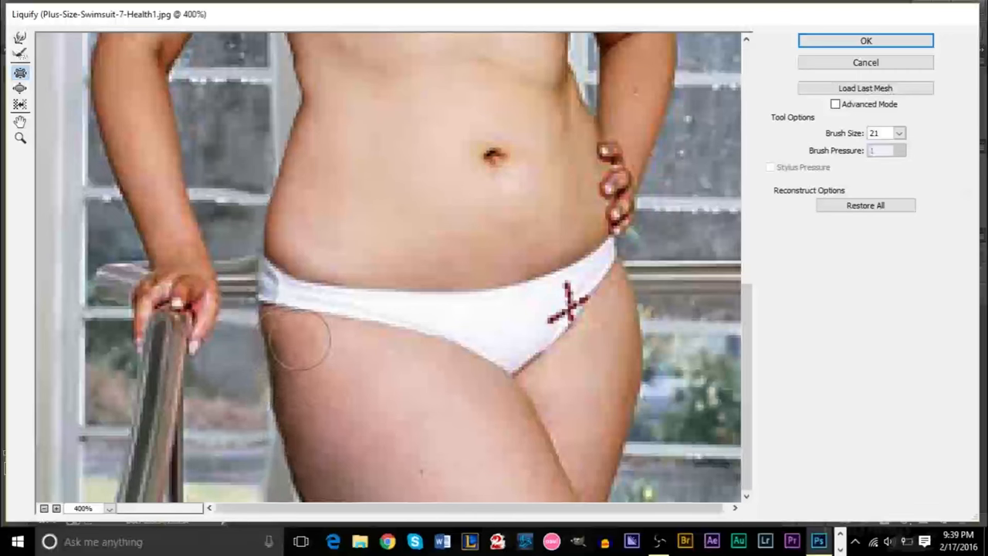
pyautogui.moveTo(301, 340); pyautogui.dragTo(270, 285)
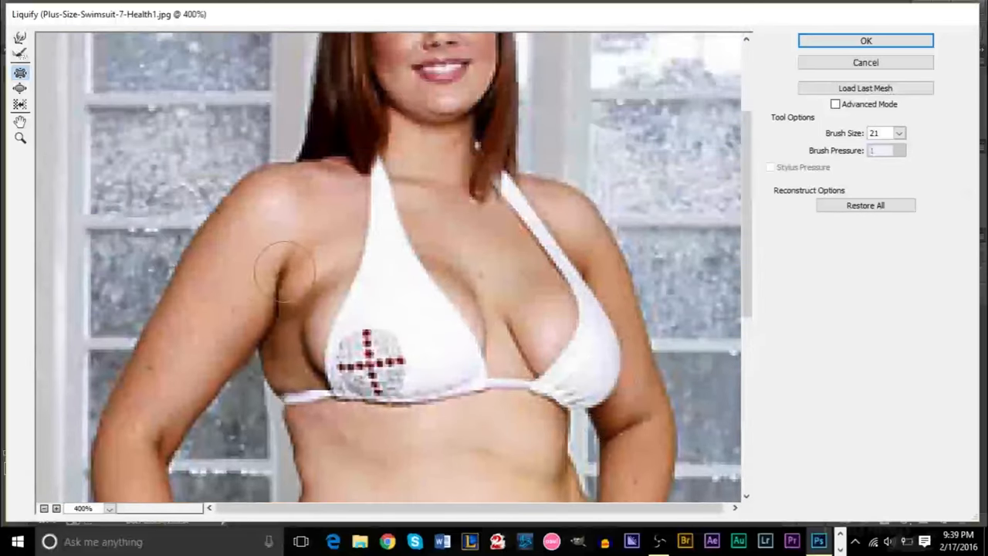
pyautogui.scroll(-3)
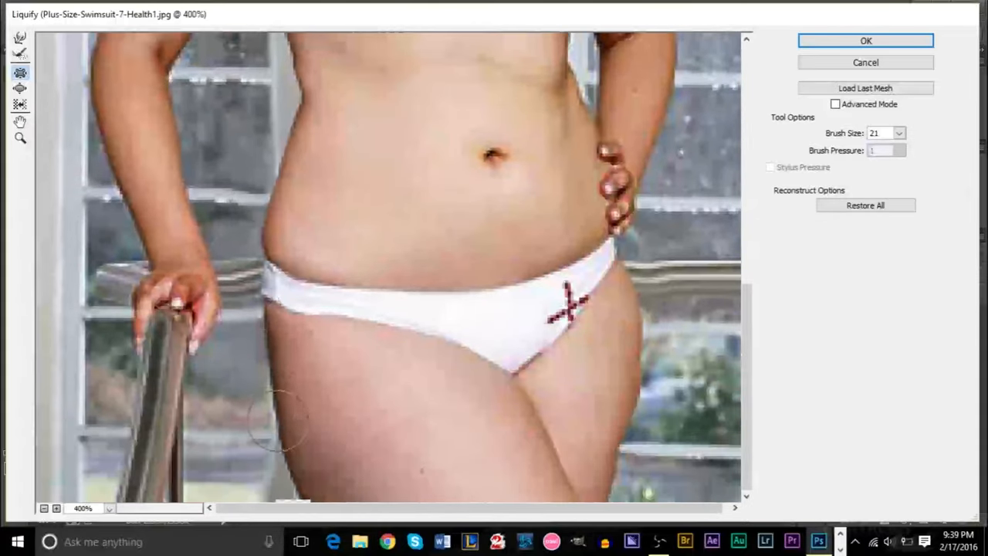
pyautogui.moveTo(278, 417); pyautogui.dragTo(213, 463)
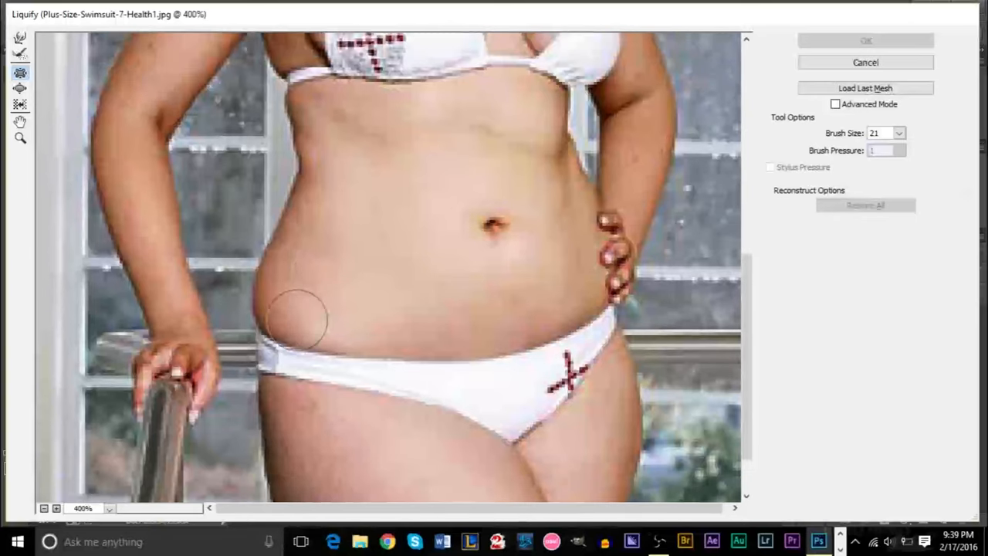
pyautogui.moveTo(297, 320); pyautogui.dragTo(661, 320)
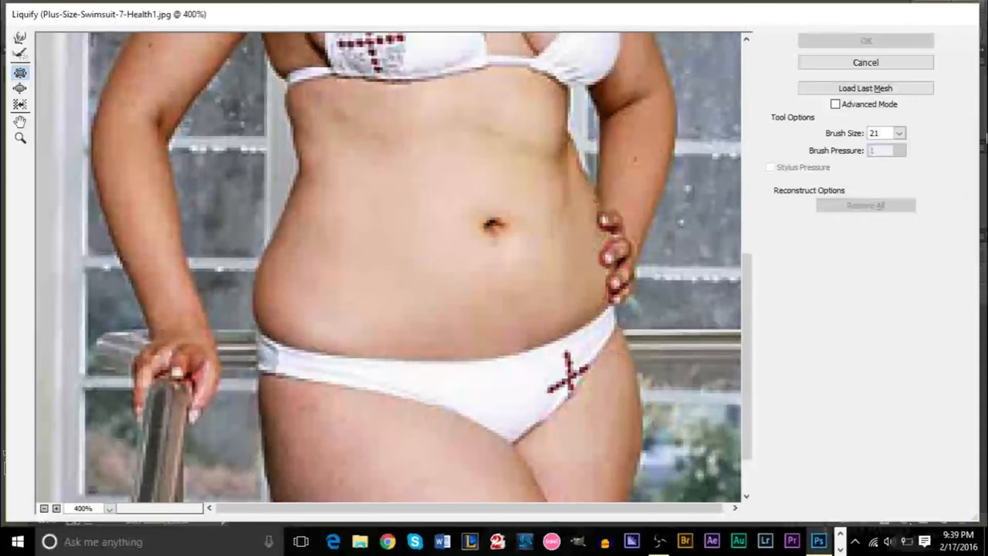
pyautogui.click(108, 508)
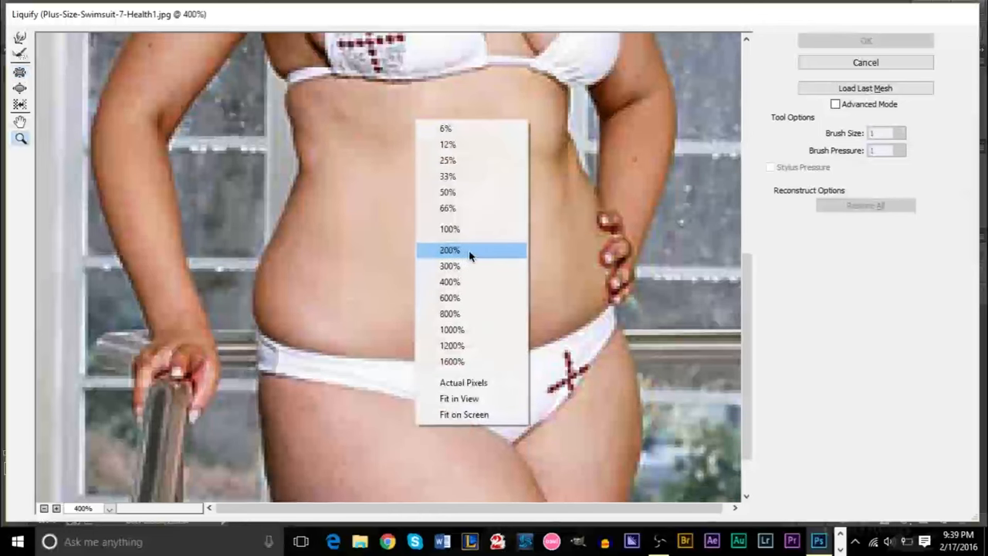
# Check the whole photo at 100%, zoom in to inspect, and exit Liquify
pyautogui.click(450, 228)
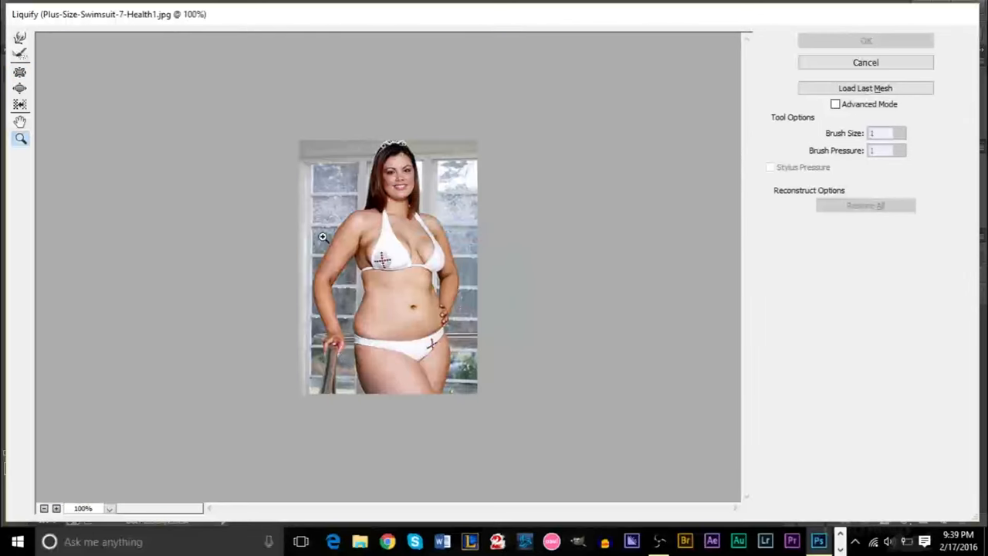
pyautogui.moveTo(228, 212)
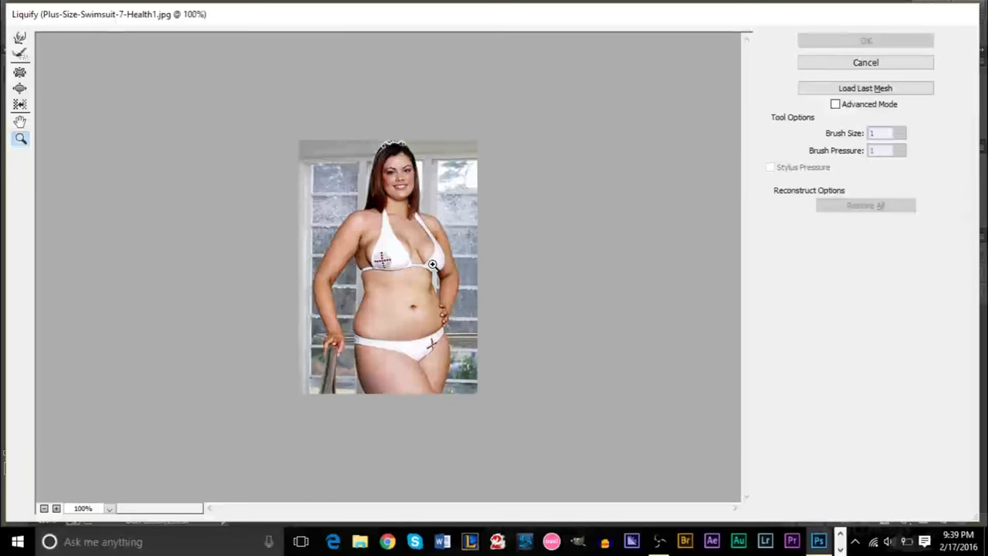
pyautogui.moveTo(470, 239)
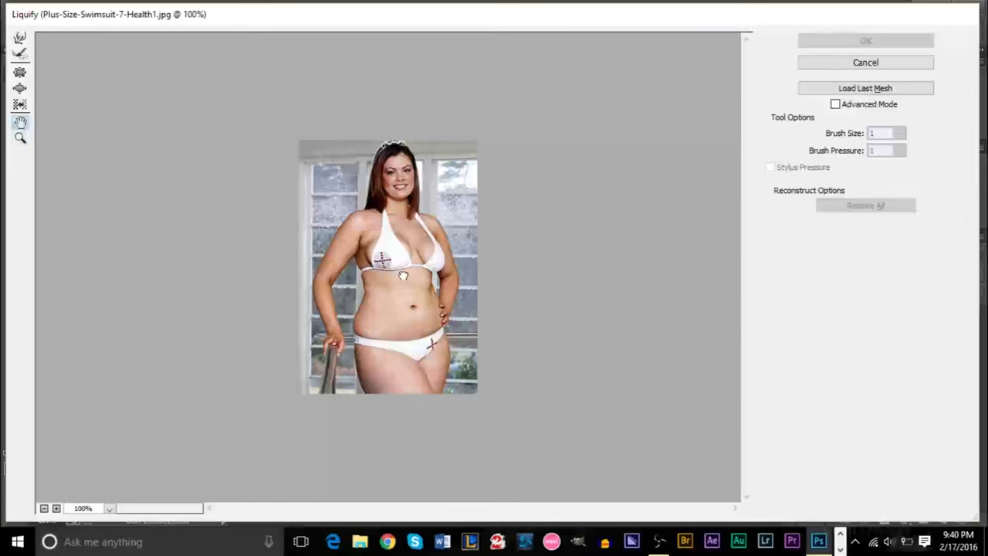
pyautogui.moveTo(359, 282)
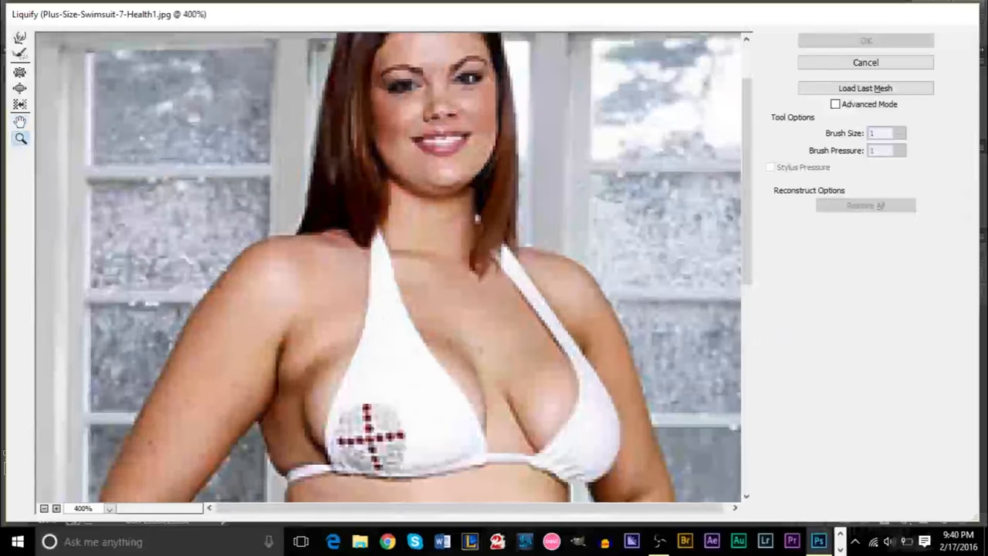
pyautogui.moveTo(337, 162); pyautogui.dragTo(355, 282)
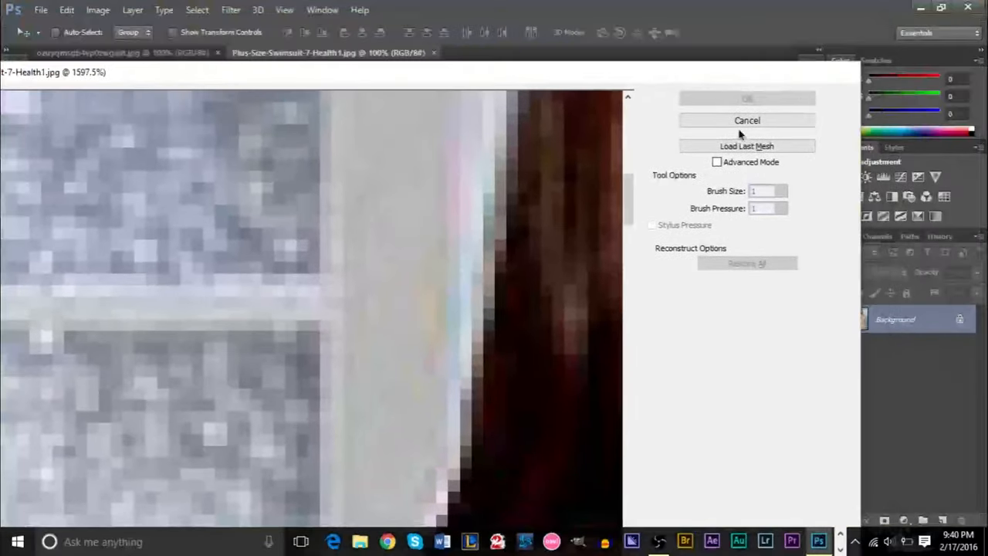
pyautogui.click(747, 120)
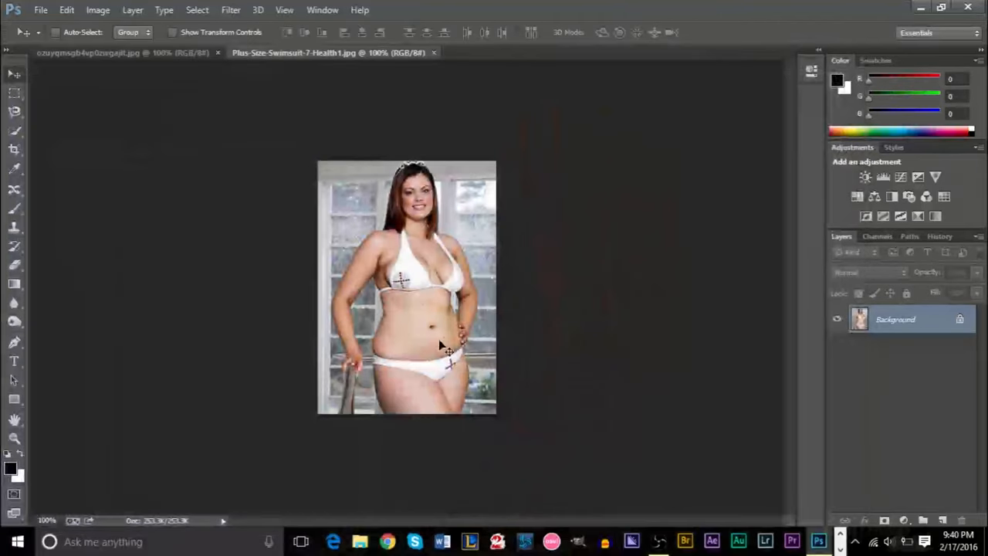